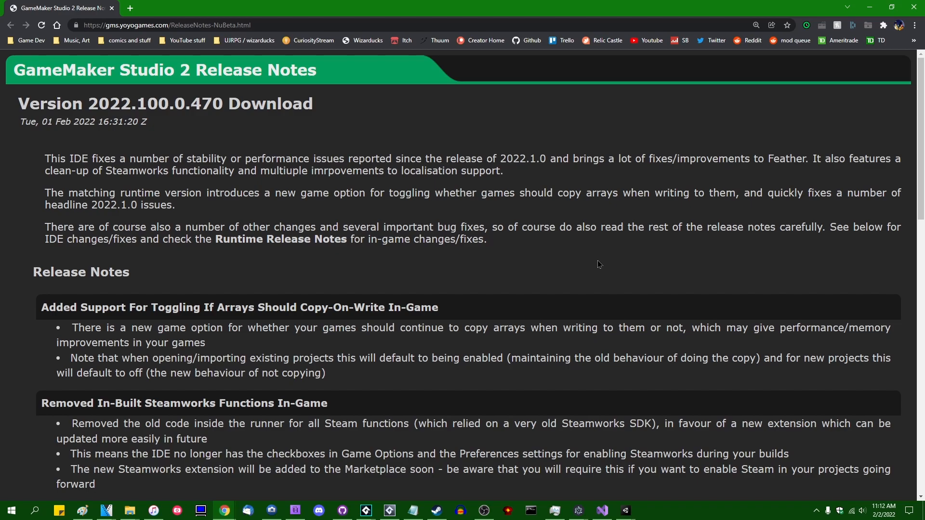
mouse_move(348, 276)
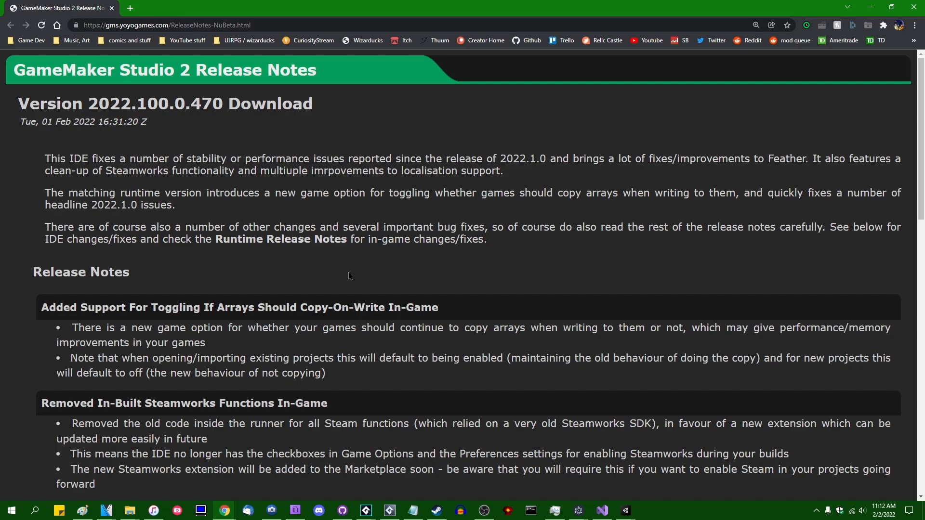
mouse_move(323, 286)
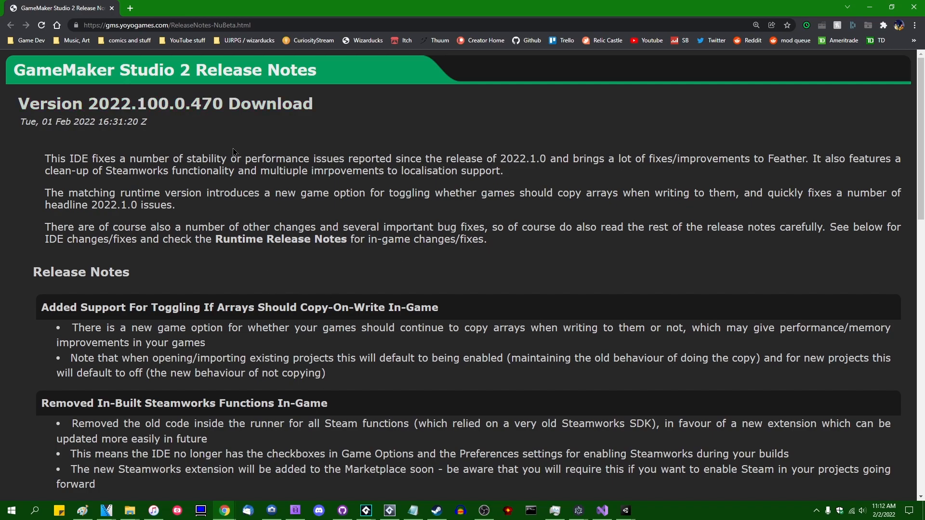
Step: Highlight the 'Toggling If Arrays Should Copy-On-Write' release note in Chrome, then deselect it
drag(41, 307, 325, 373)
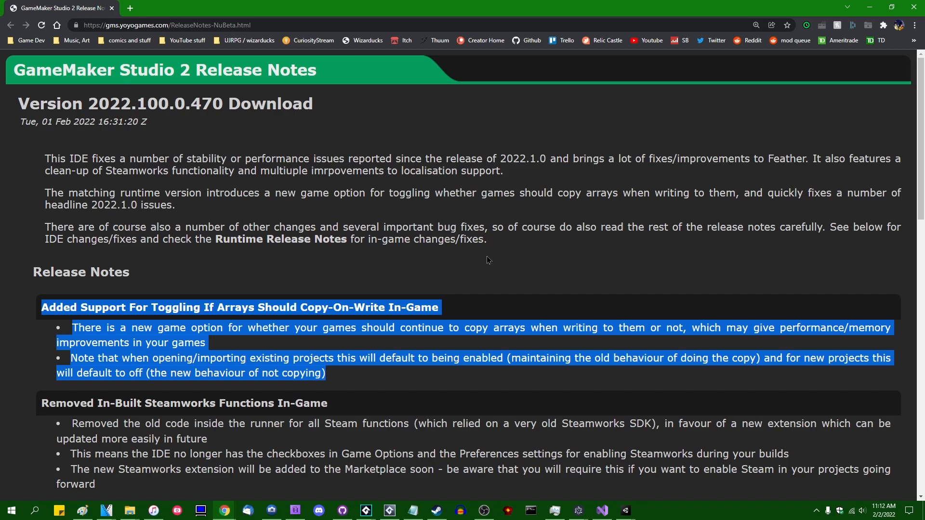
click(427, 282)
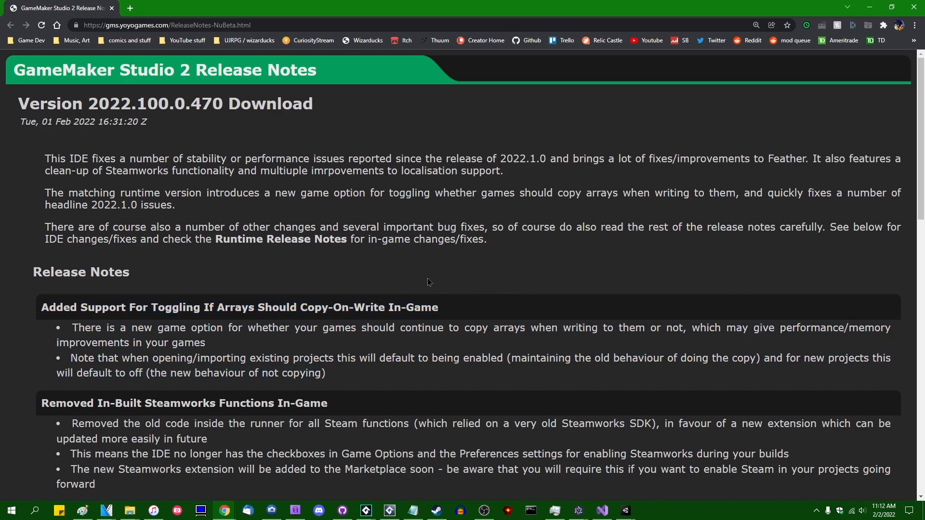
mouse_move(337, 380)
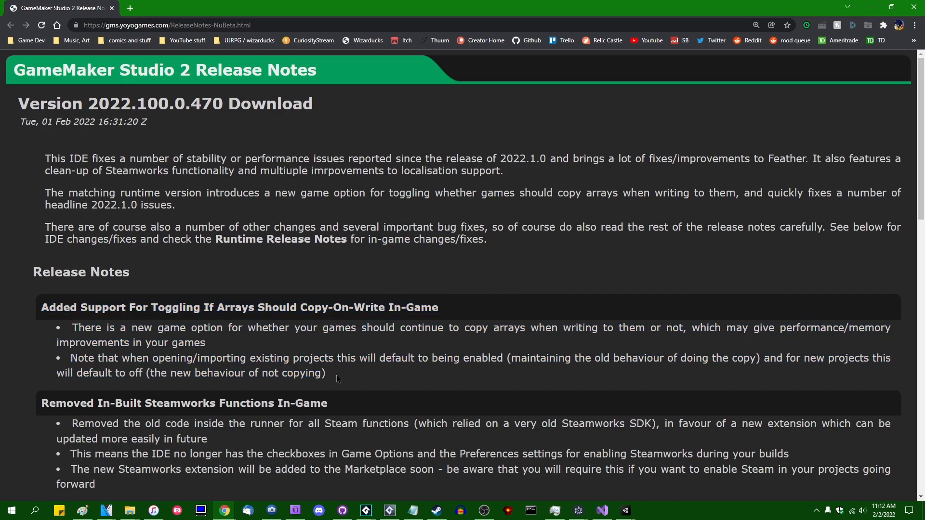
mouse_move(346, 374)
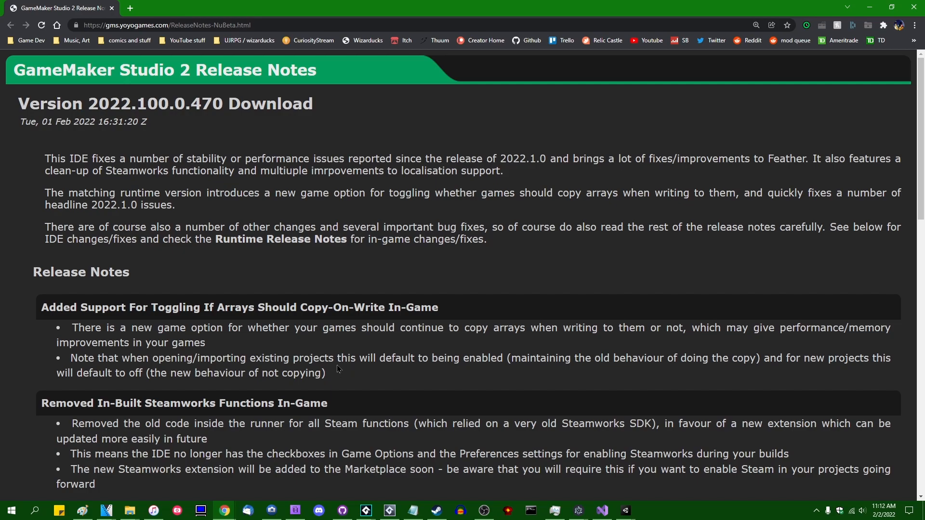
mouse_move(365, 372)
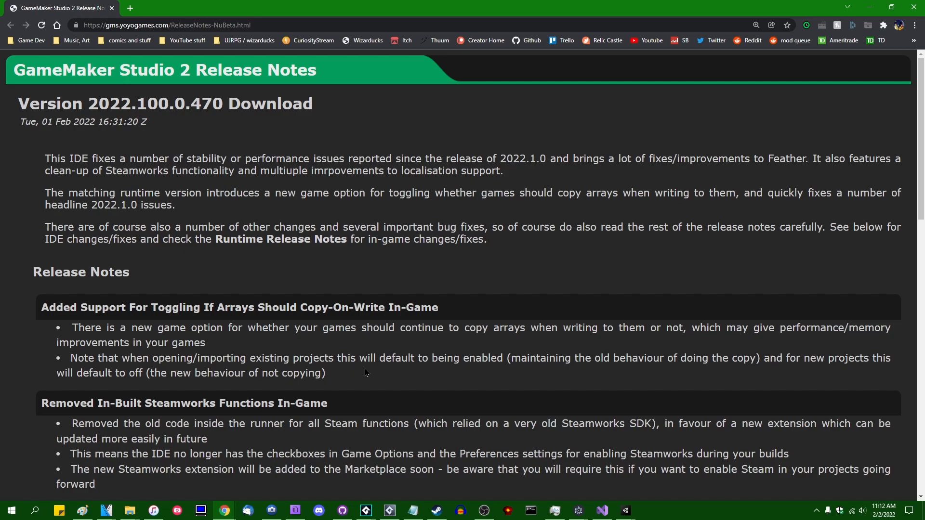
mouse_move(366, 511)
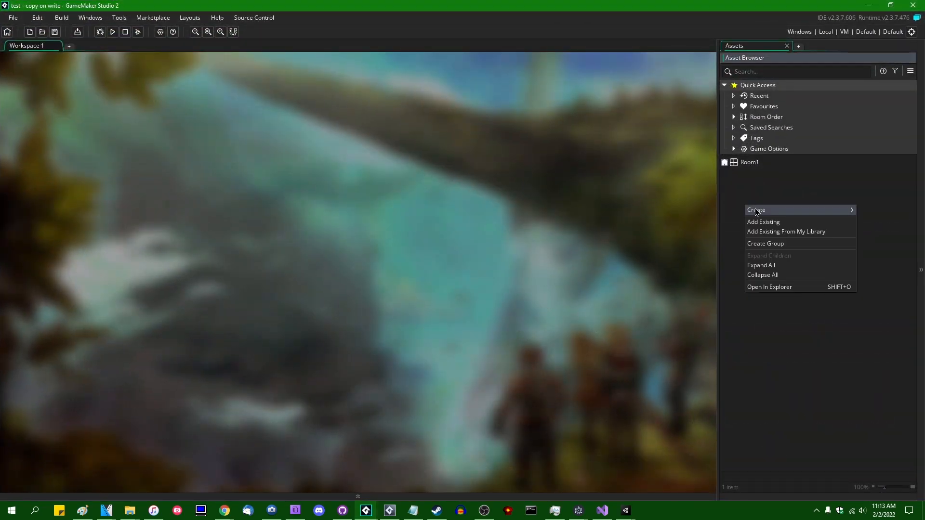
Step: Create Script1 declaring var array = [1, 2, 3, 4]; and save it
click(756, 210)
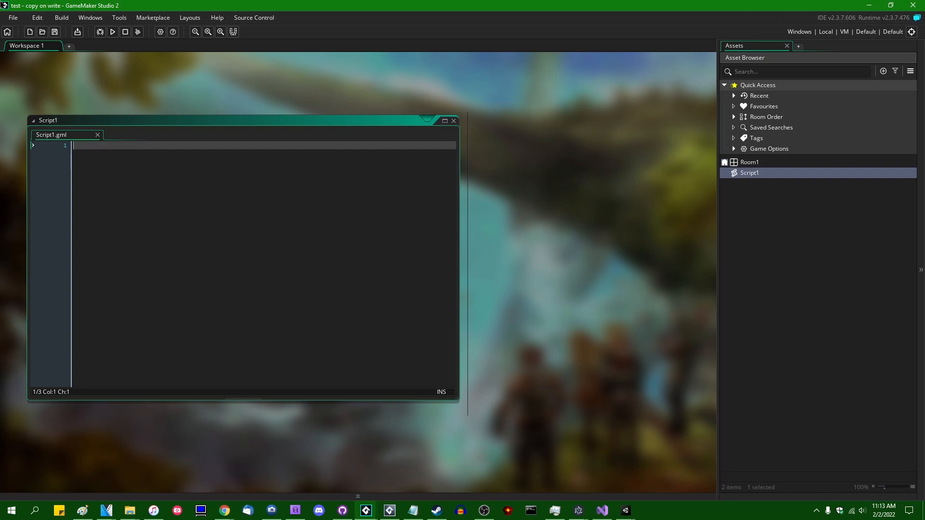
click(444, 121)
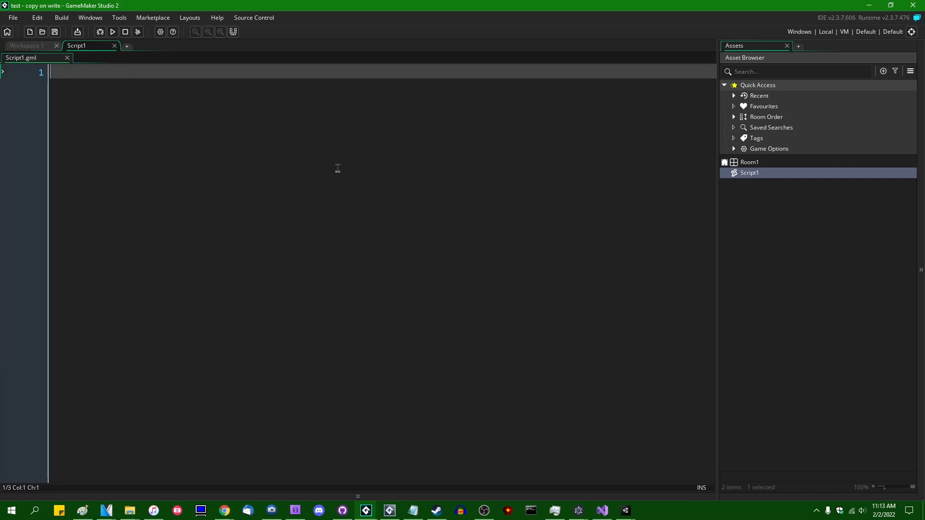
text(var array)
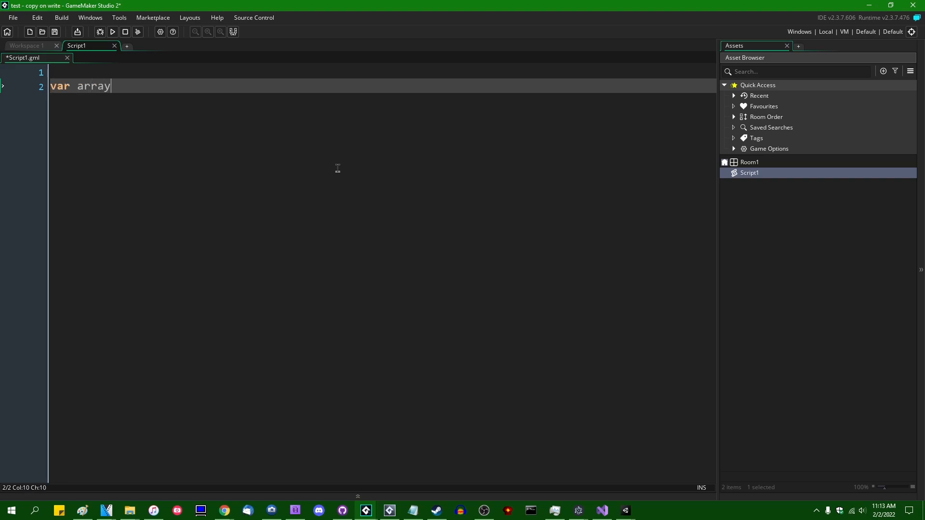
text(= [1, 2, 3, 4];)
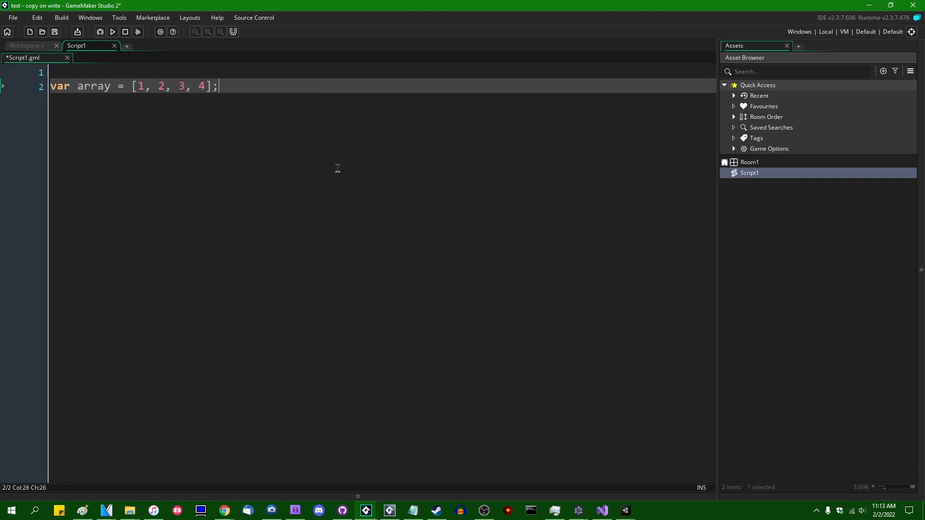
key(ctrl+s)
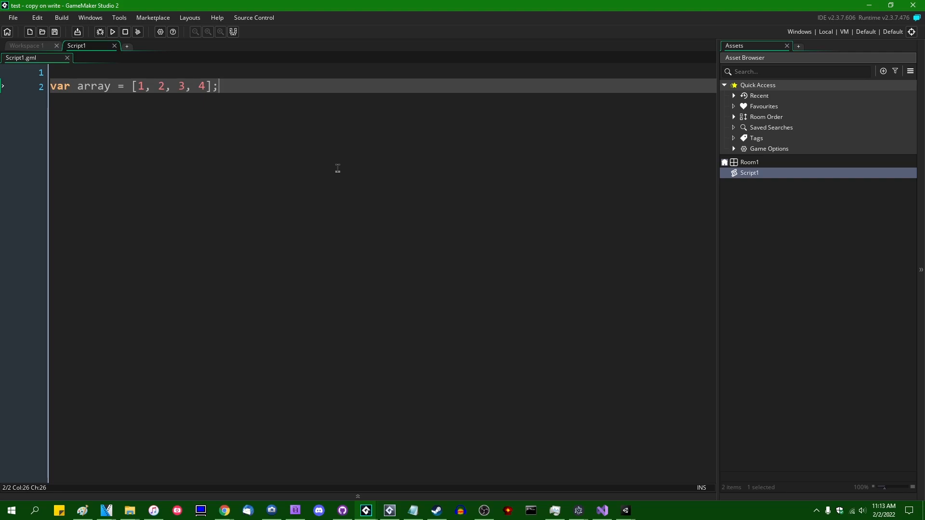
Step: Print the array, set array[0] to 100, print it again, and call game_end()
text(show)
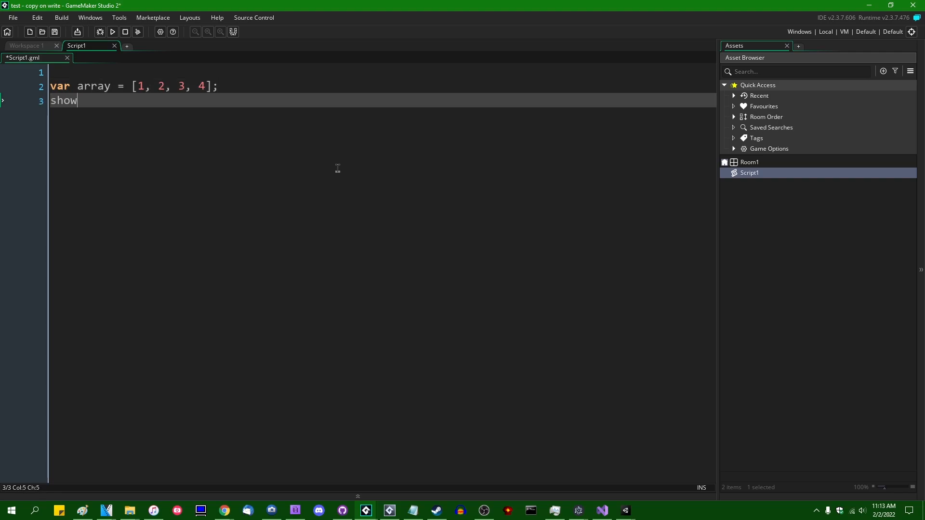
text(_debug_mes)
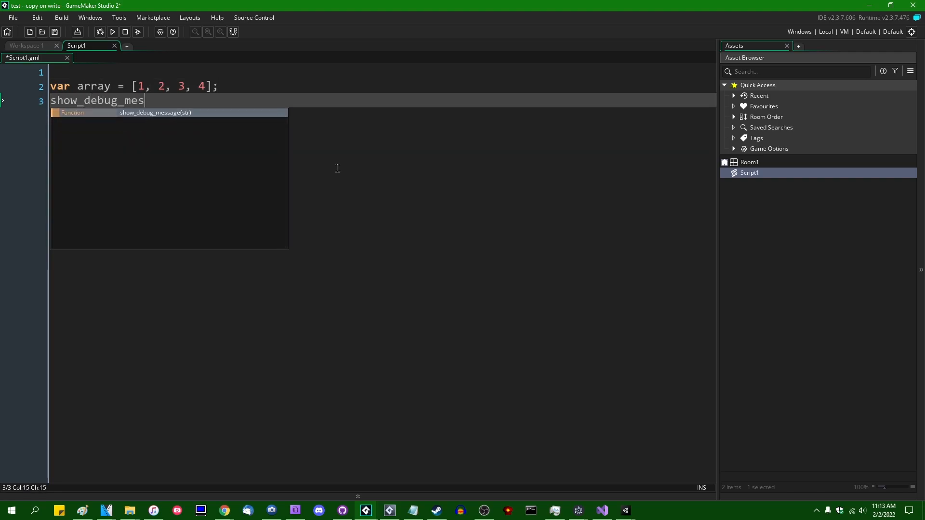
text(sage(array);)
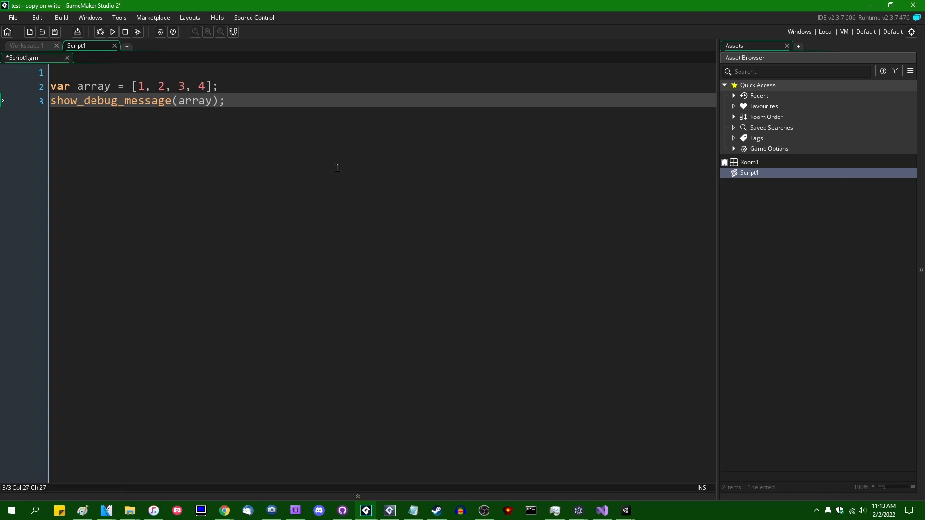
key(enter)
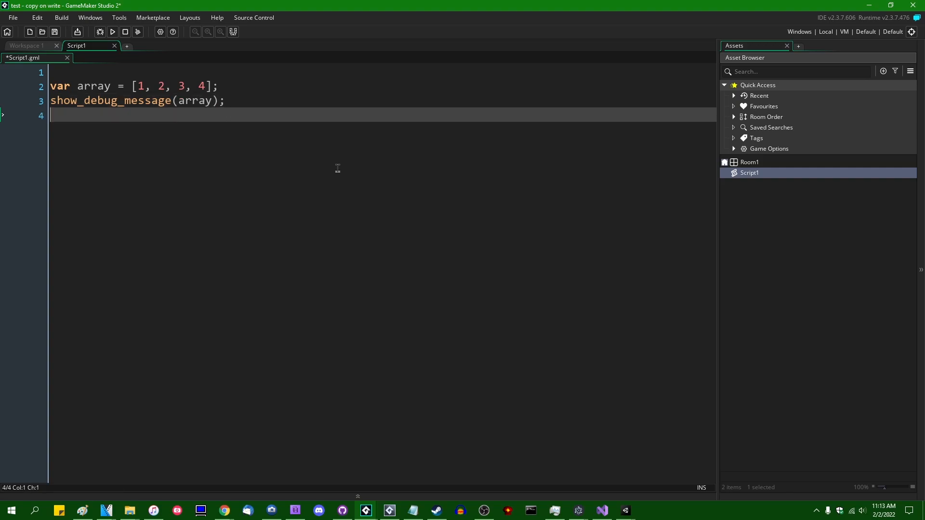
text(array[0] =)
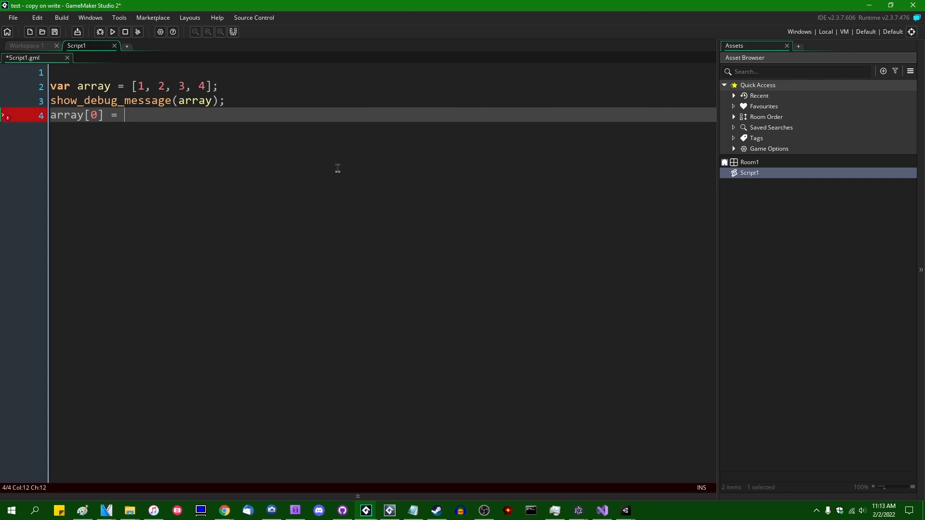
text(100;)
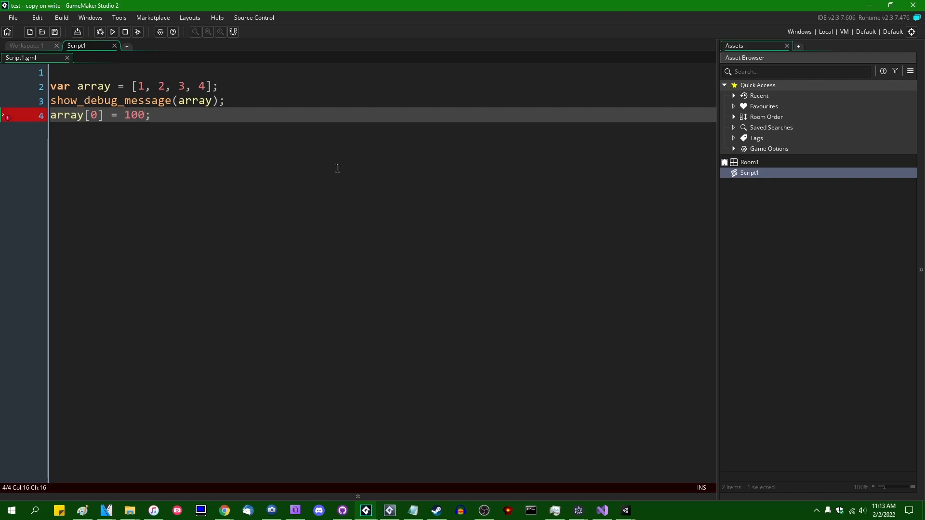
text(show_debug_message(array);)
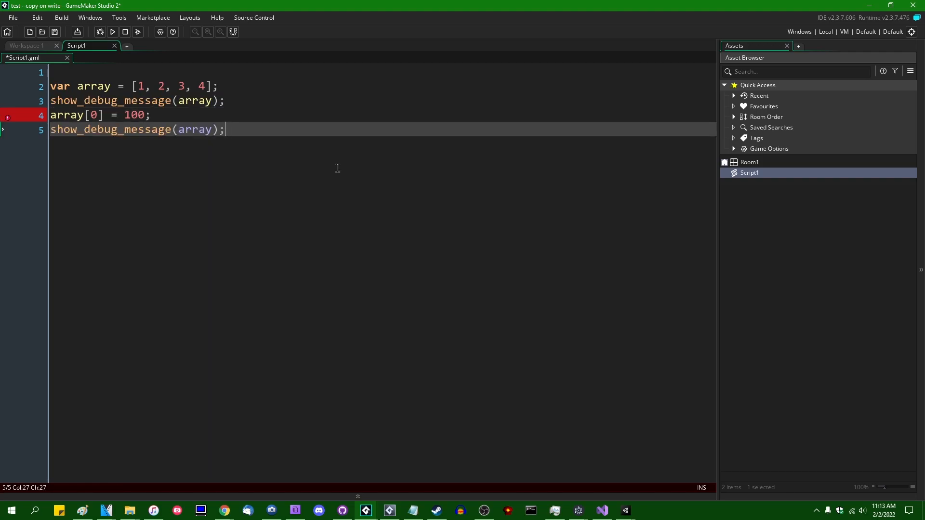
key(ctrl+s)
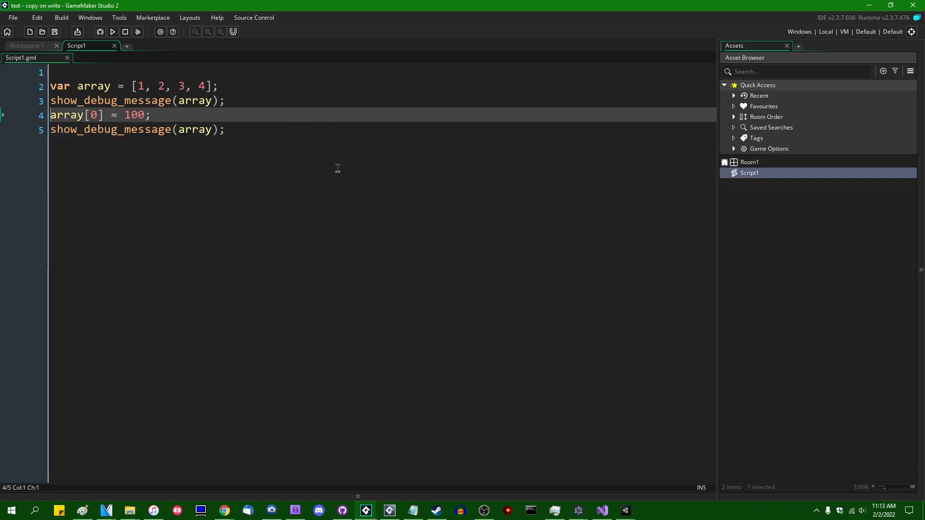
key(enter)
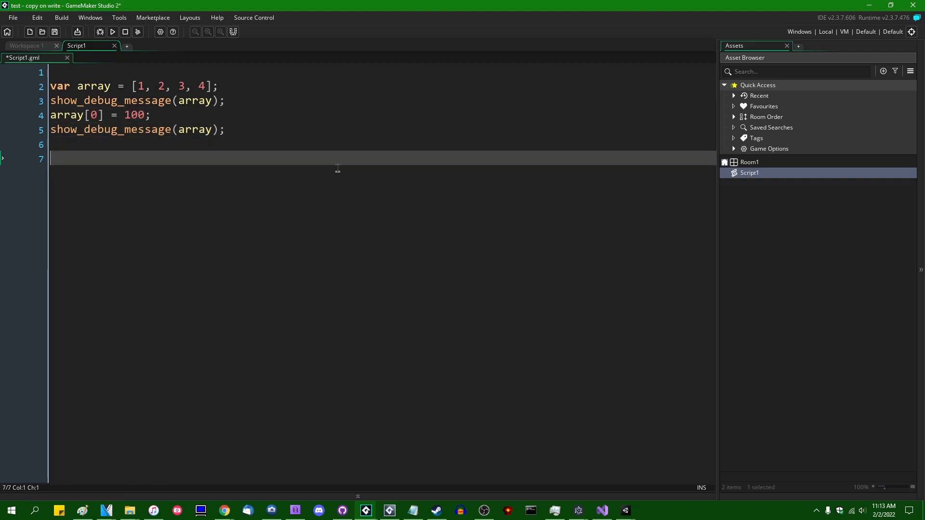
text(game_end())
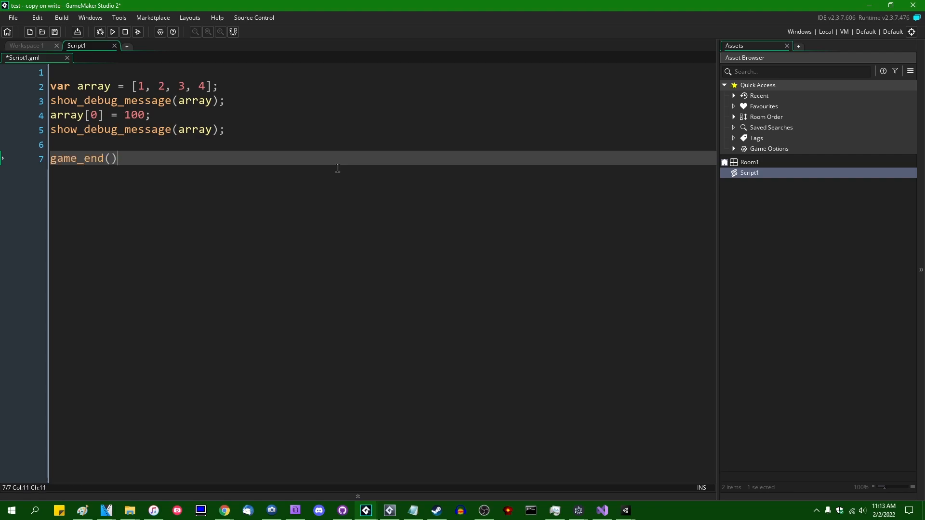
Step: Run the game so the output shows [1,2,3,4] then [100,2,3,4]
click(112, 32)
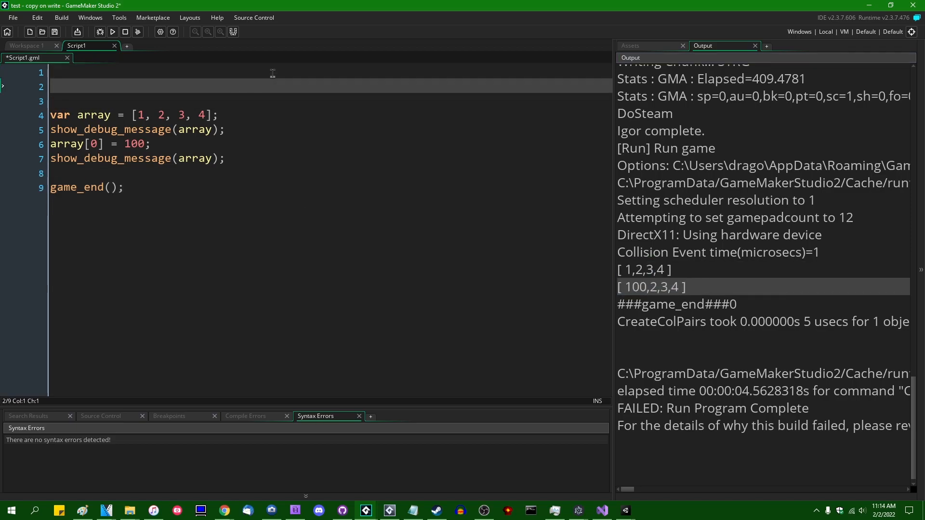
Step: Add edit_array(array) setting array[0] to "hahaha why is this a thing" and printing it, then call it
text(function edit_)
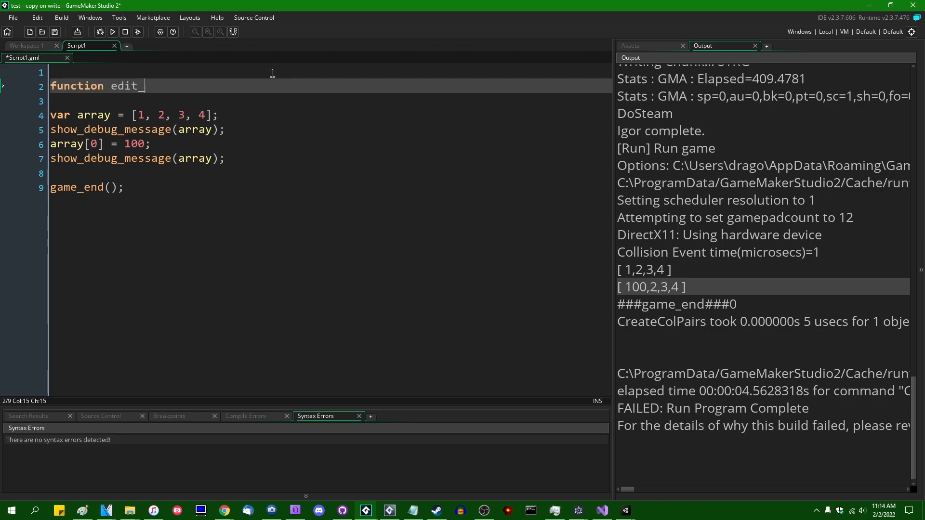
text(array()
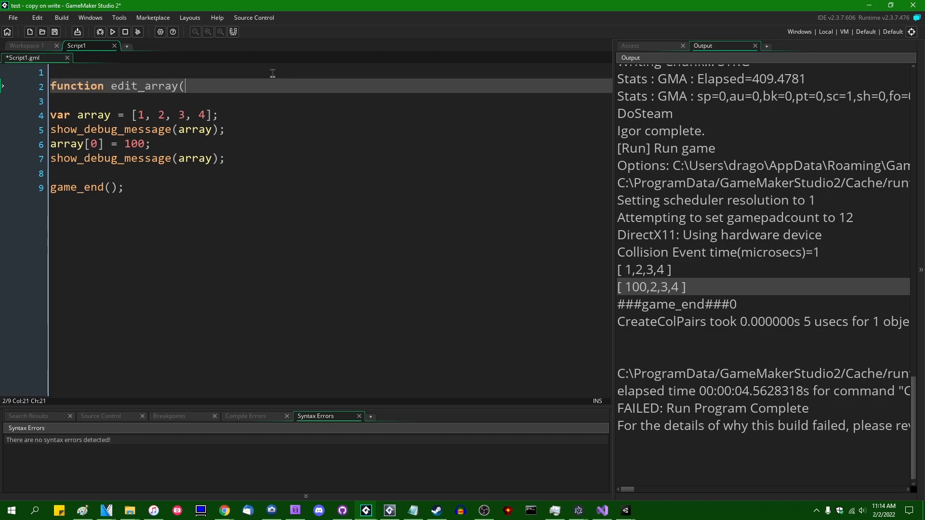
text(array) {)
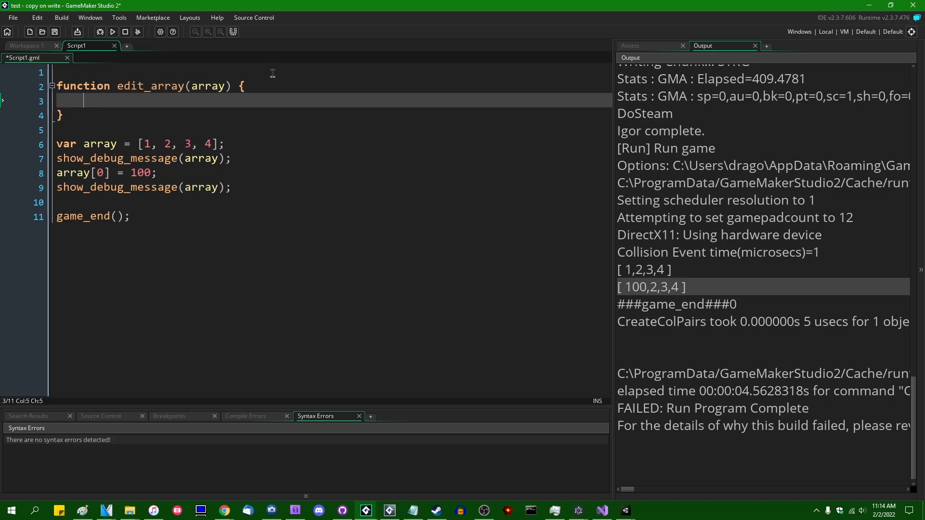
text(array[0] =)
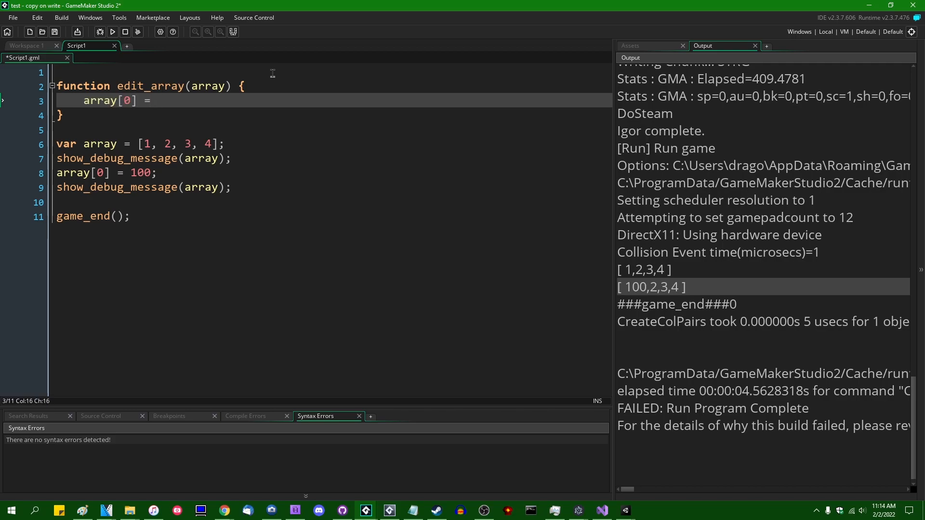
text(")
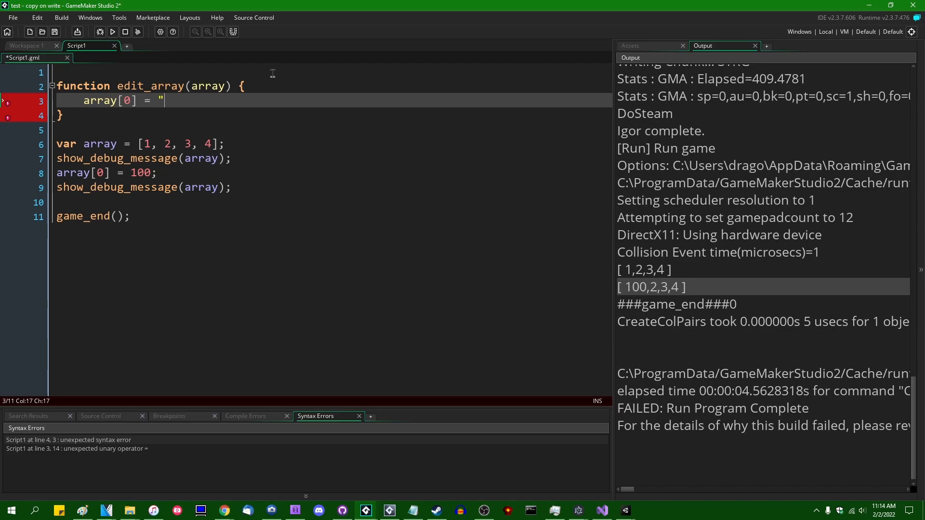
text(hahaha why is this)
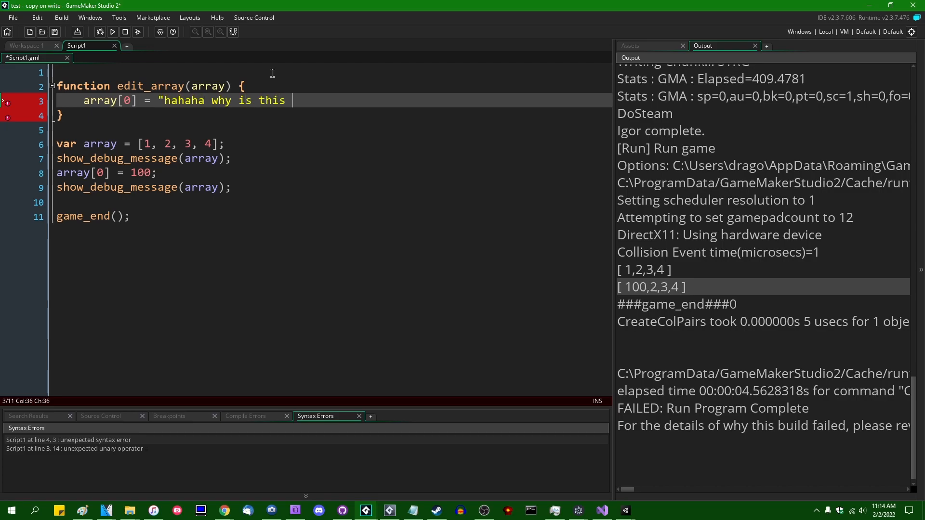
text(a thing";)
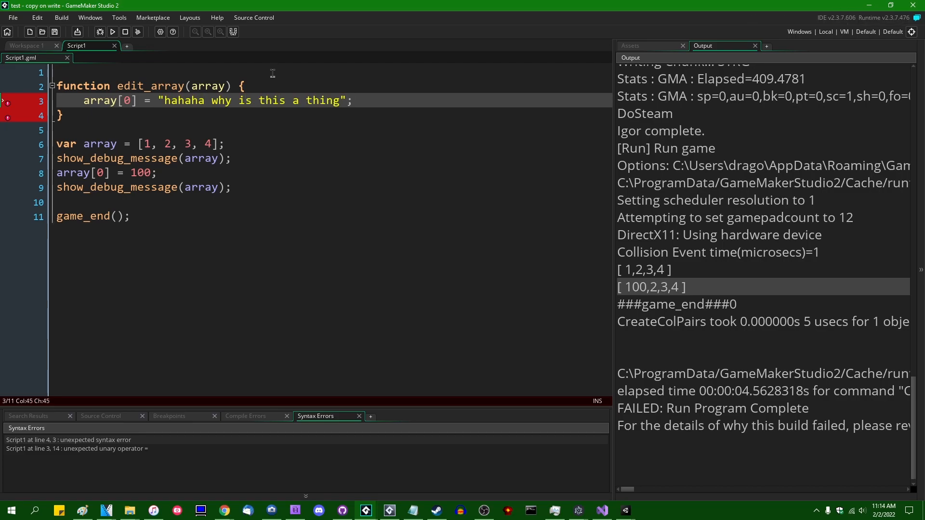
text(show_d)
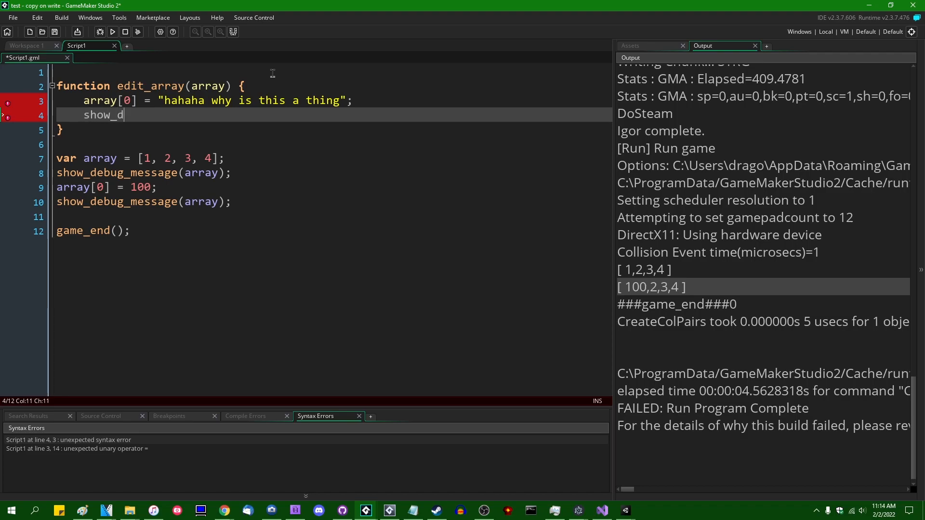
text(ebug_message(arra)
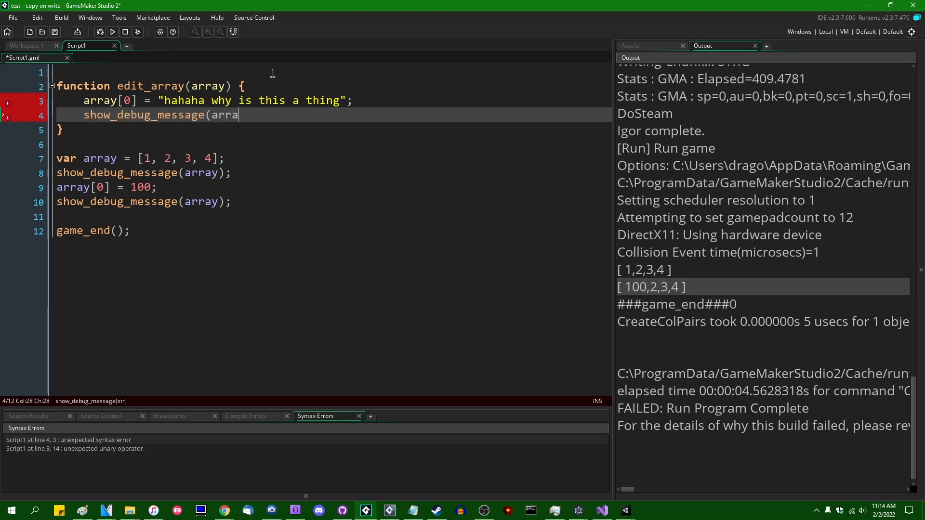
text(y);)
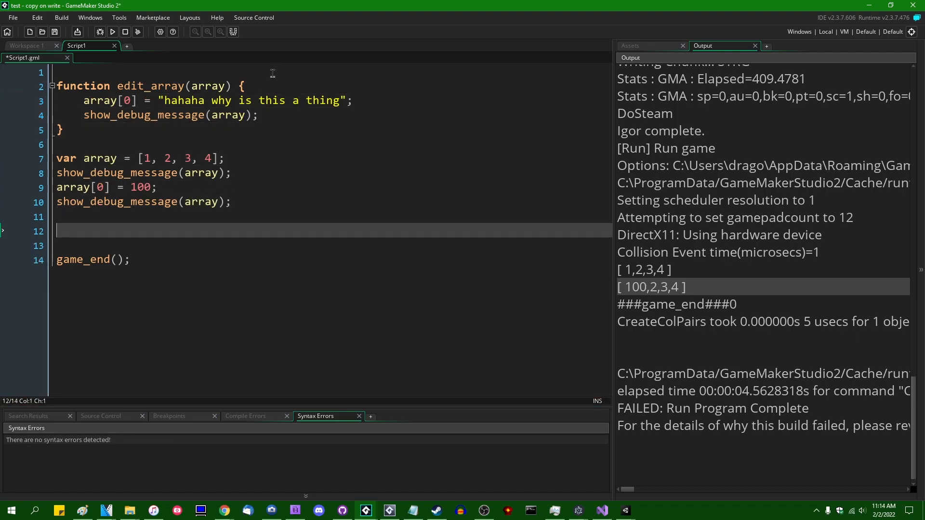
text(edit_array(array);)
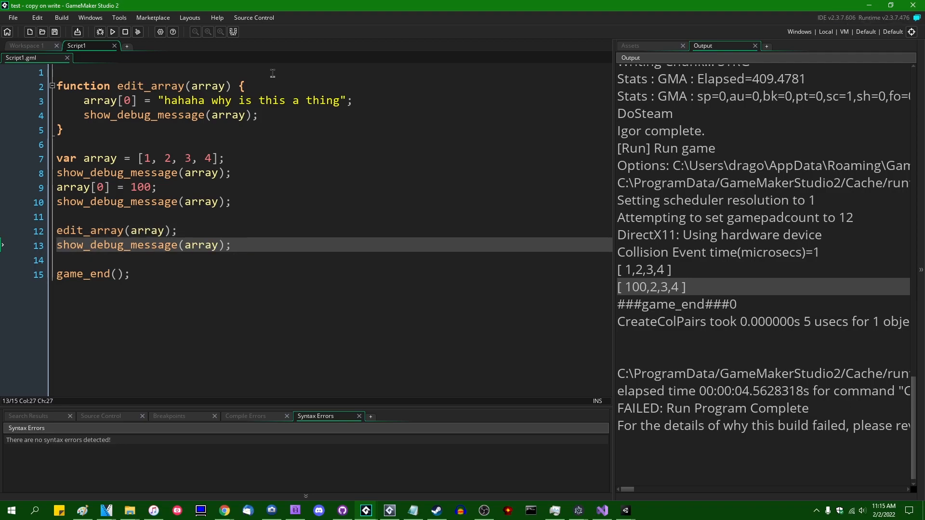
Step: Run the game and select the two modified array lines in the output
click(118, 173)
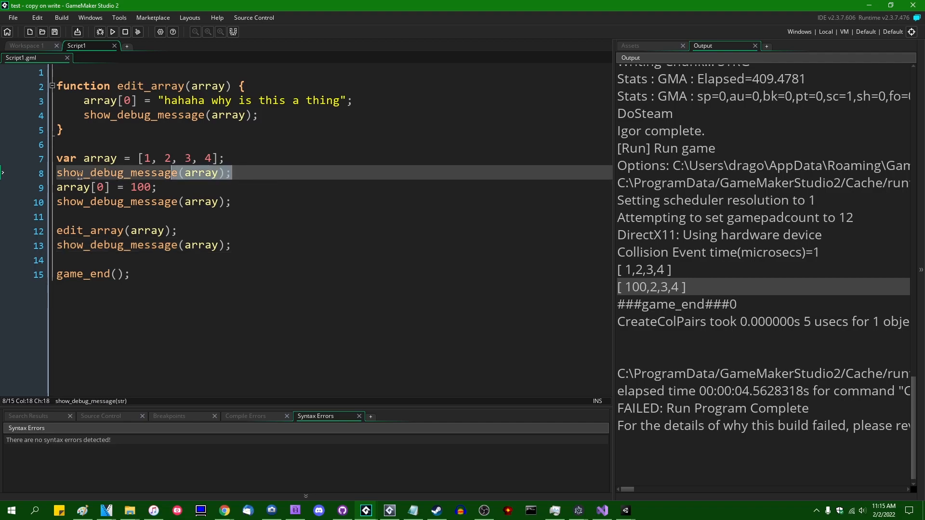
click(230, 172)
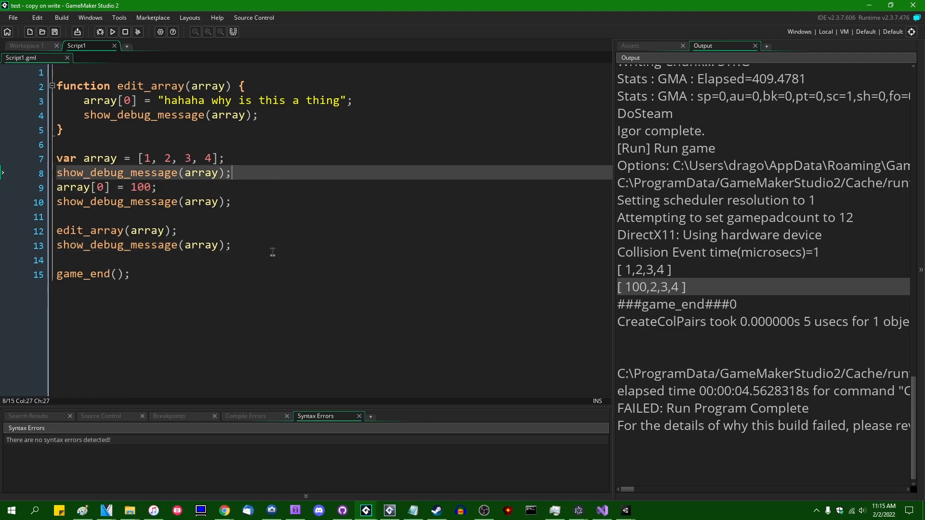
click(112, 32)
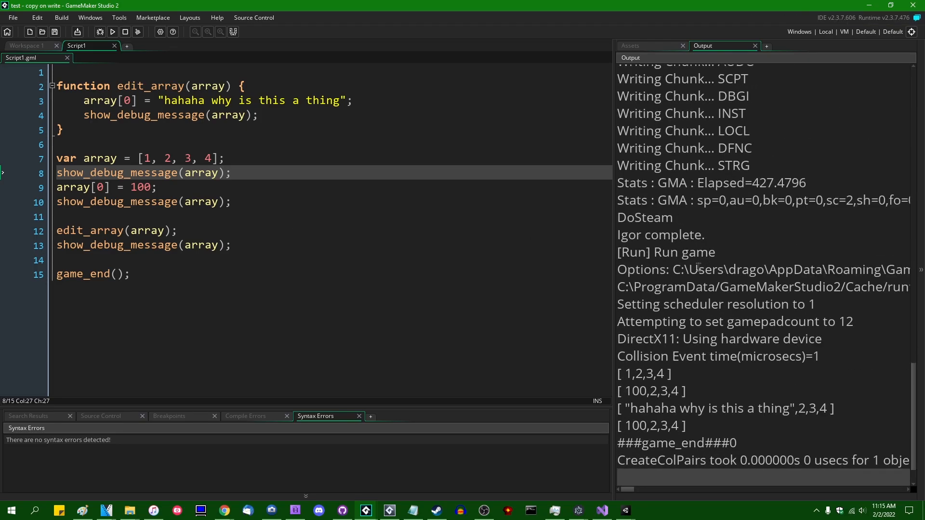
drag(697, 373, 694, 426)
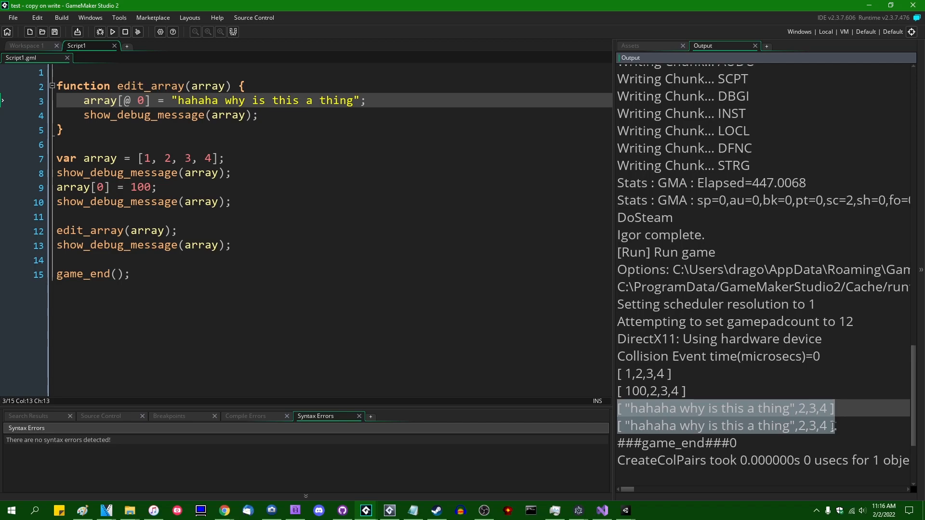
mouse_move(388, 254)
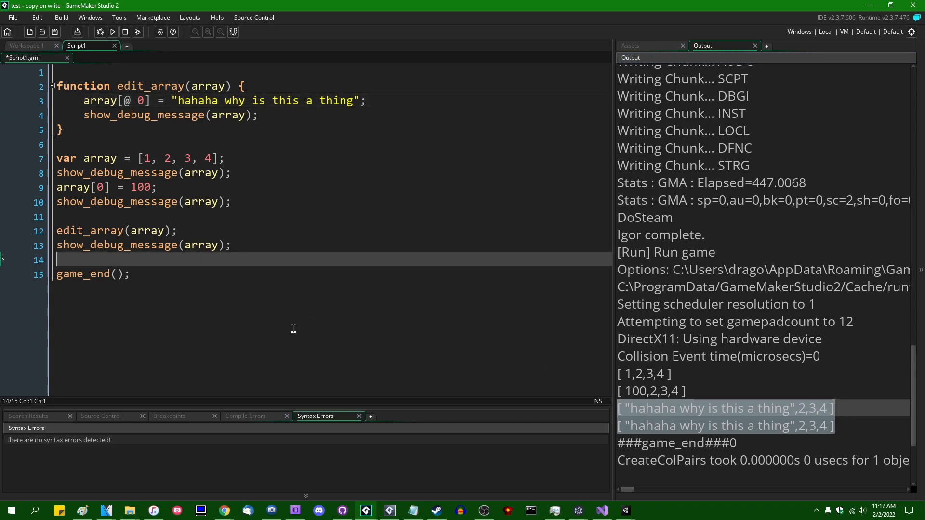
mouse_move(334, 442)
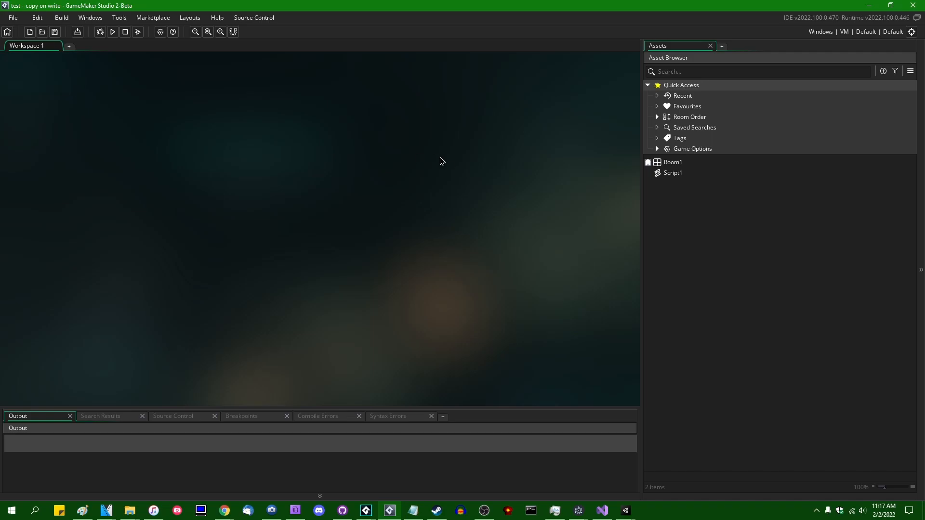
Step: Open Script1 in the beta IDE and run the game
double_click(672, 173)
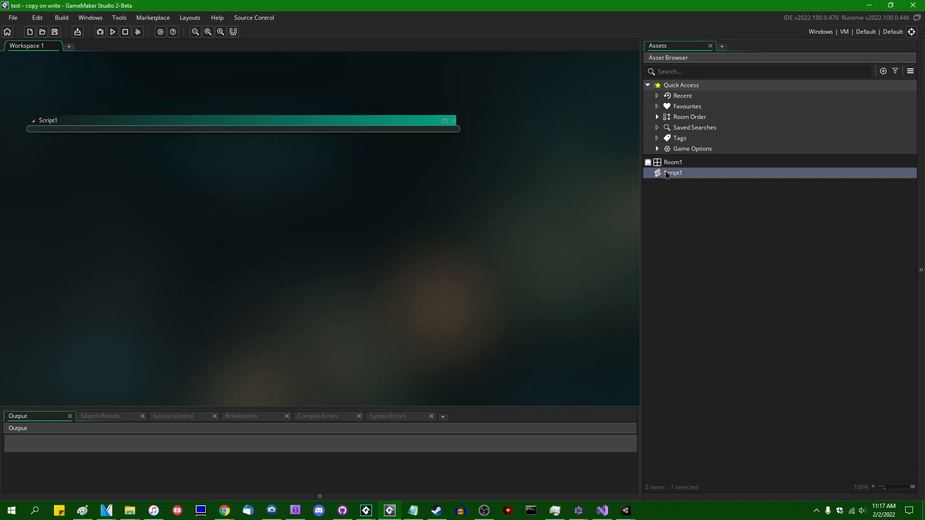
double_click(672, 172)
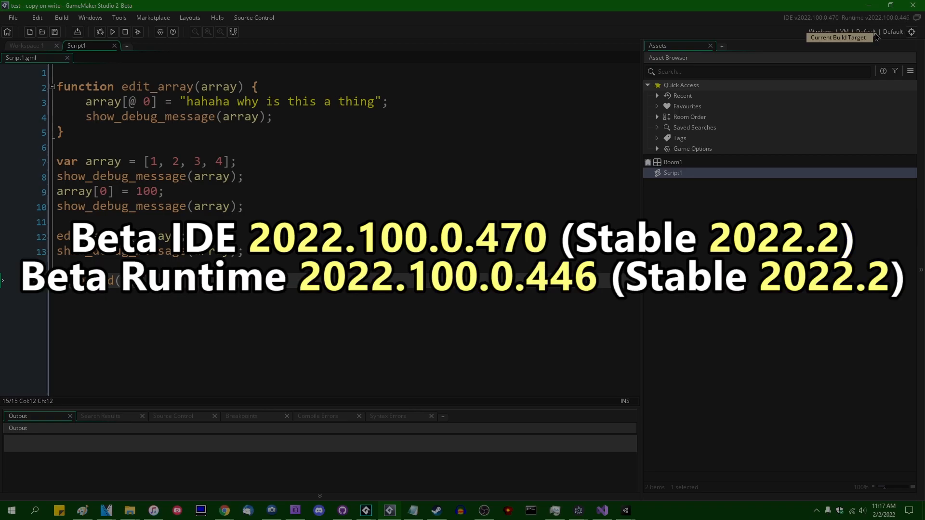
click(112, 32)
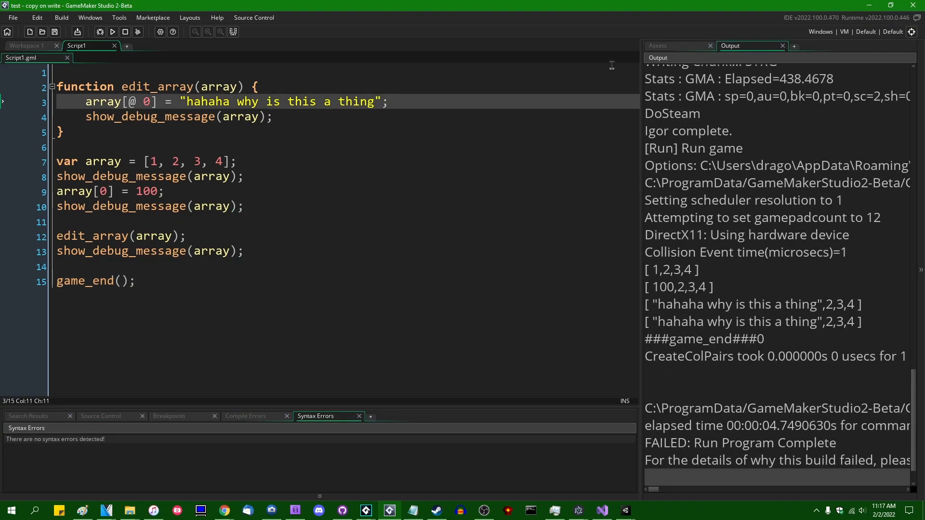
Step: Restore the @ accessor in array[@ 0] and run again
click(111, 32)
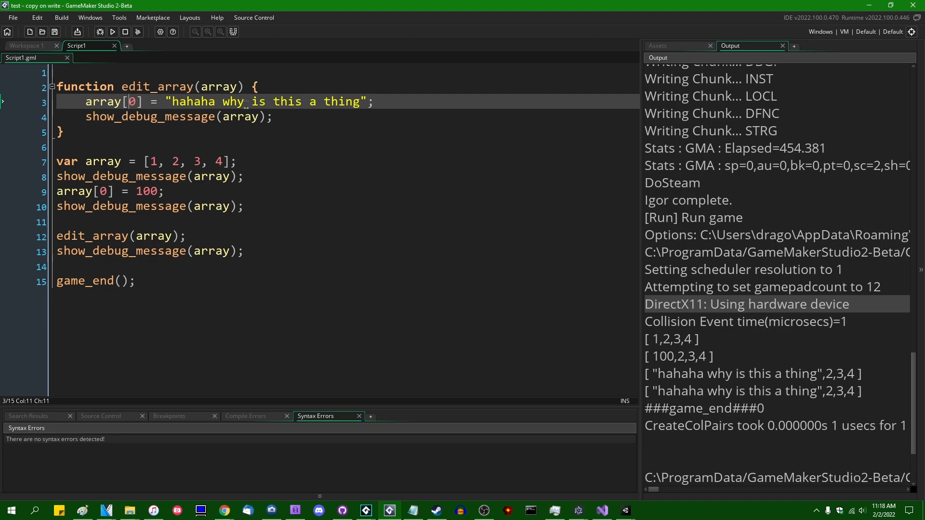
text(@)
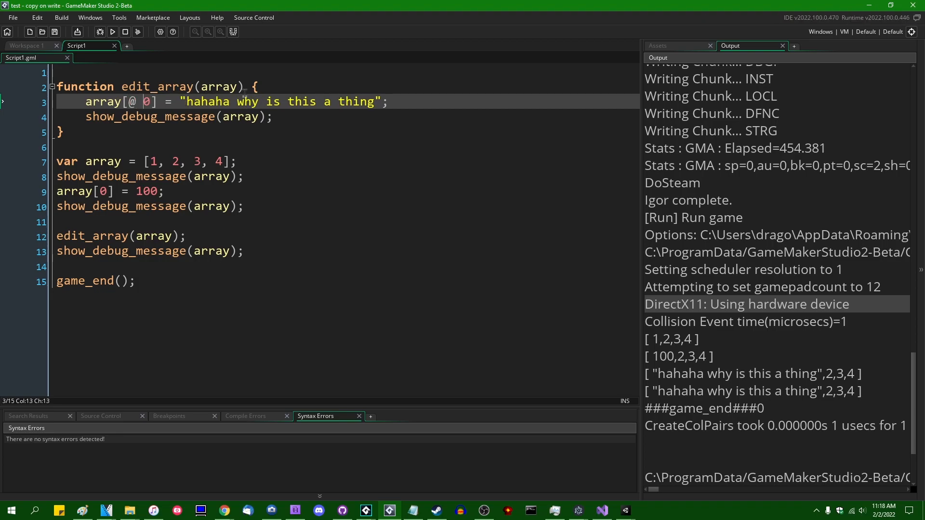
click(111, 32)
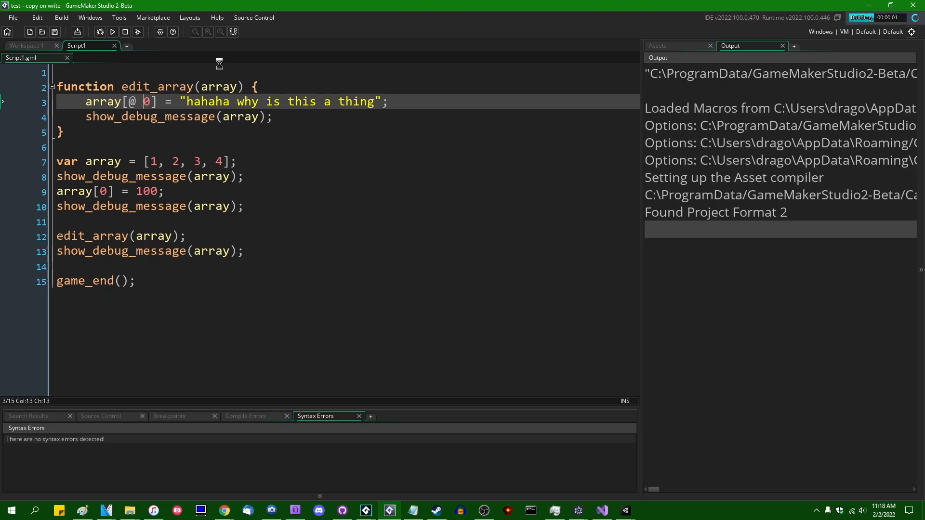
Step: Run again, review the output log, and remove the @ from array[@ 0]
click(112, 32)
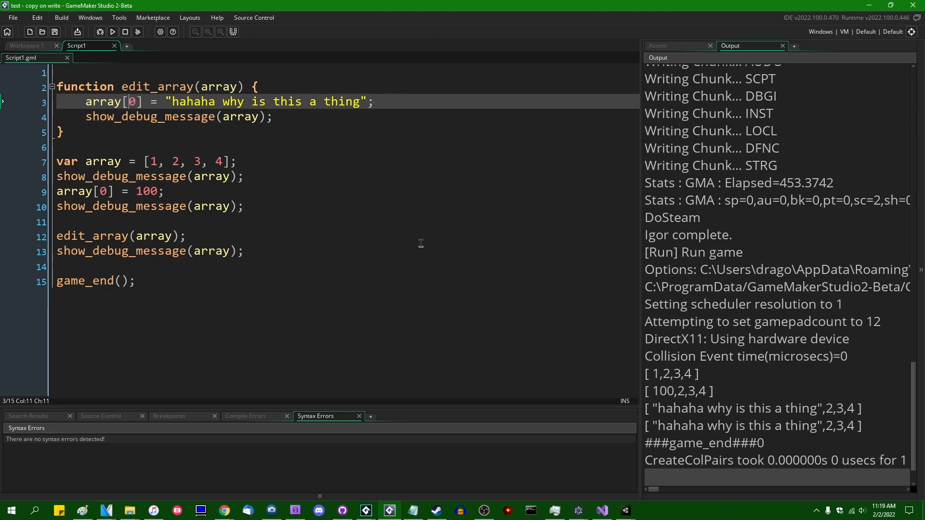
scroll(down, 3)
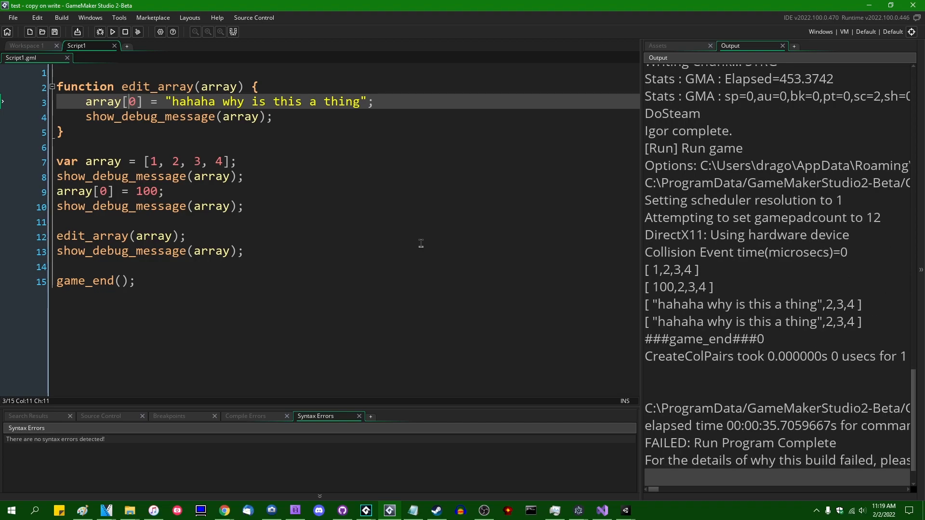
mouse_move(358, 171)
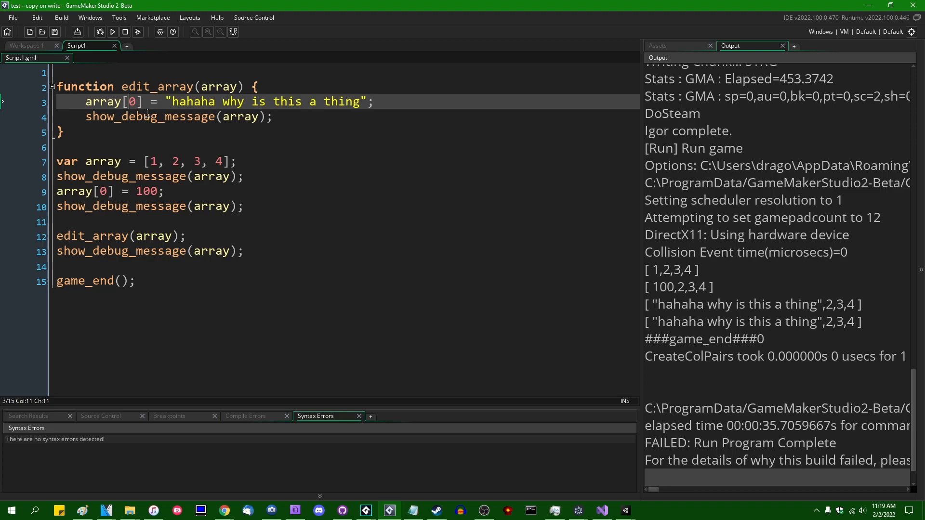
double_click(132, 101)
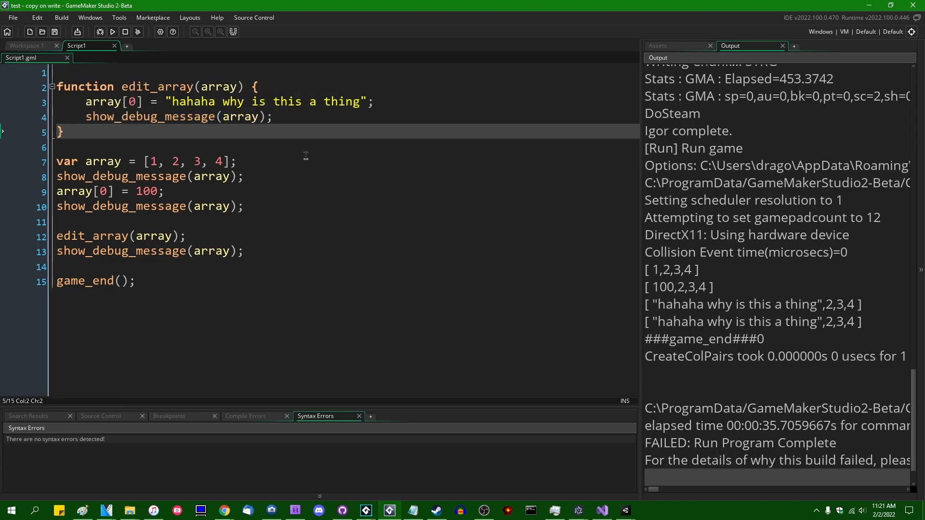
mouse_move(594, 68)
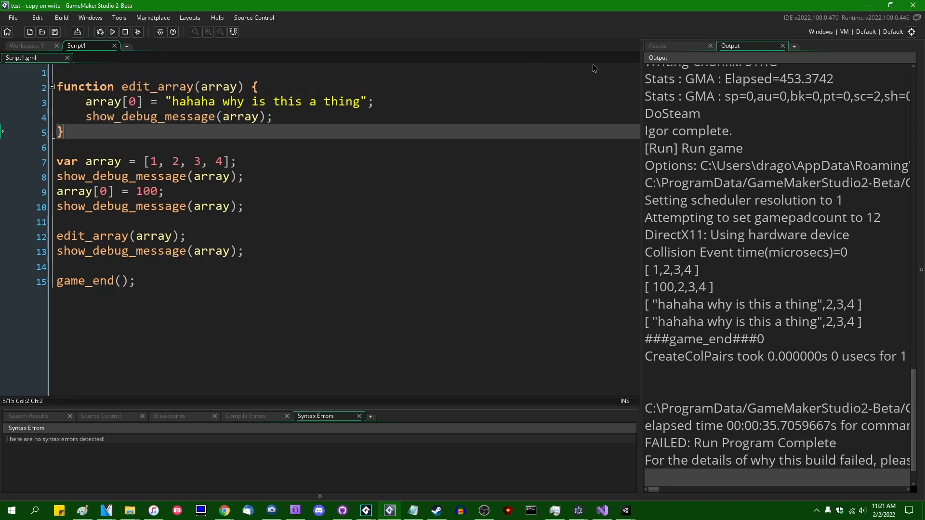
Step: Review Main game options with array copy-on-write still enabled, then return to the Asset Browser
click(657, 45)
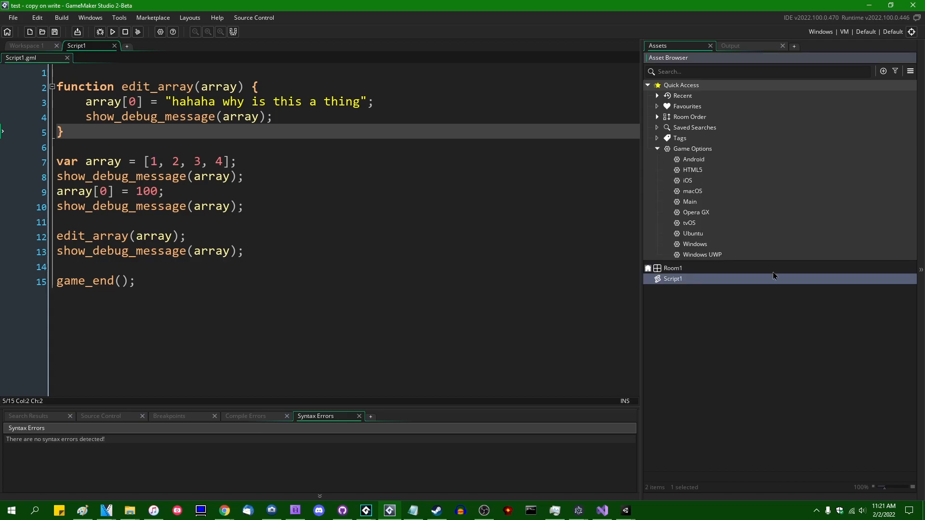
double_click(688, 201)
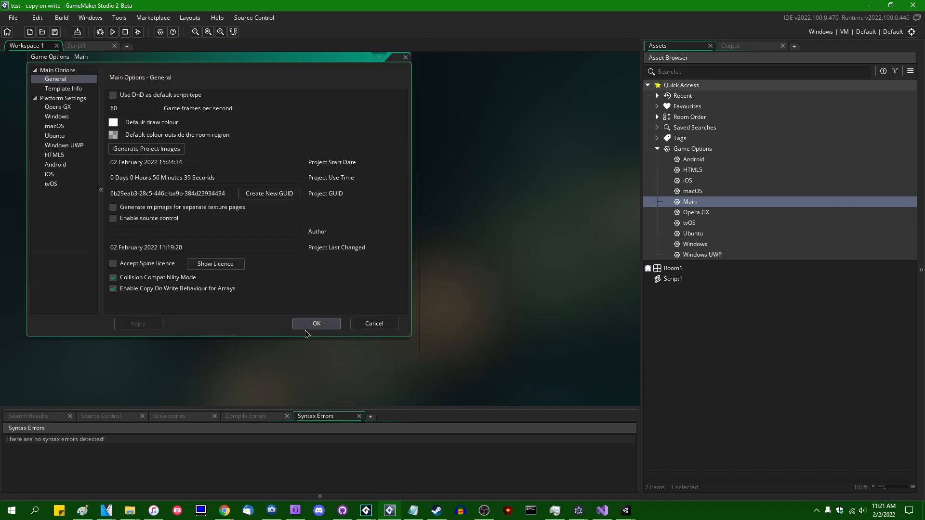
click(113, 288)
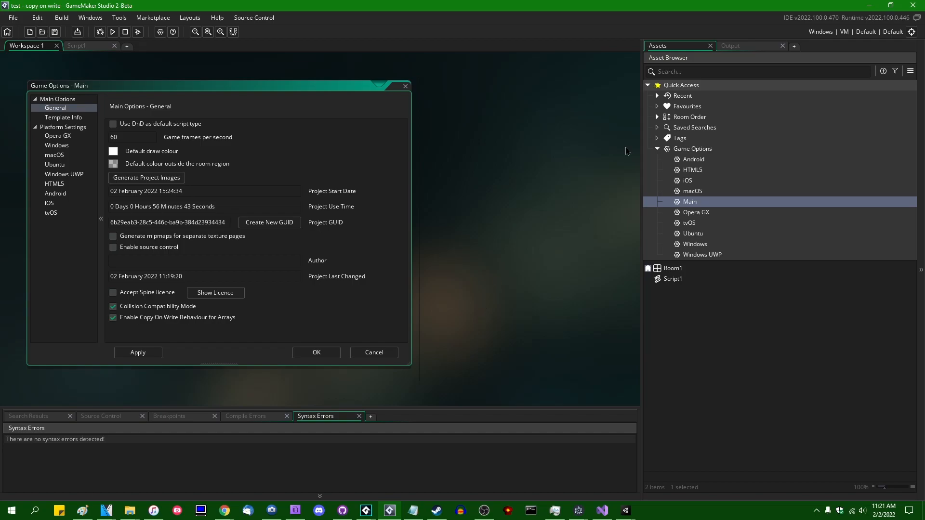
mouse_move(212, 313)
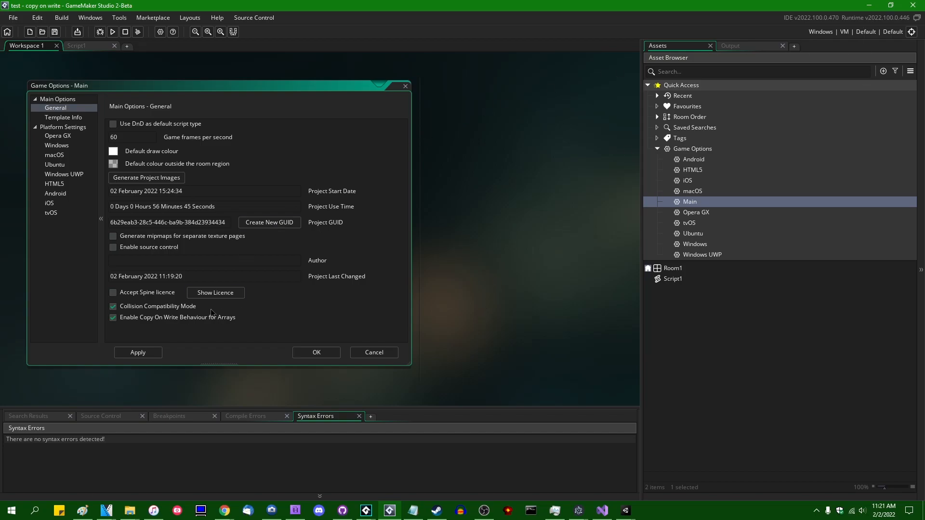
click(112, 317)
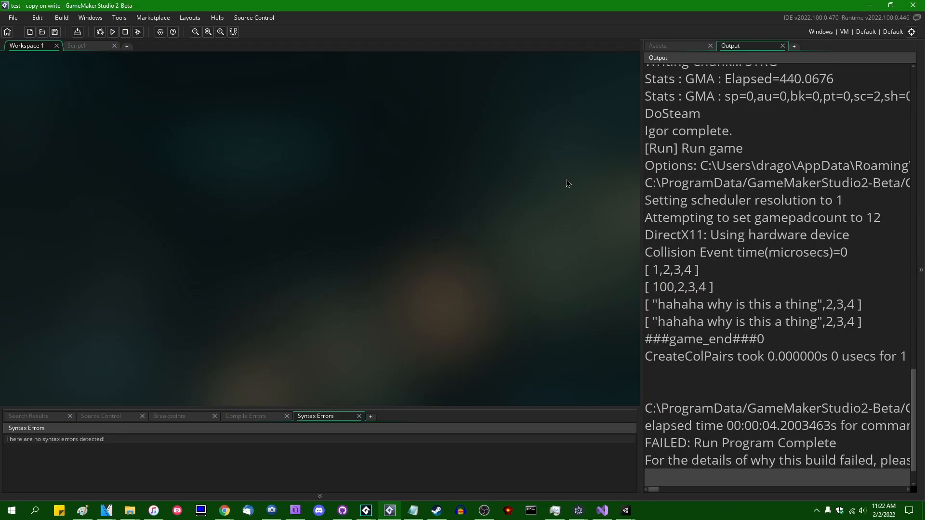
click(656, 46)
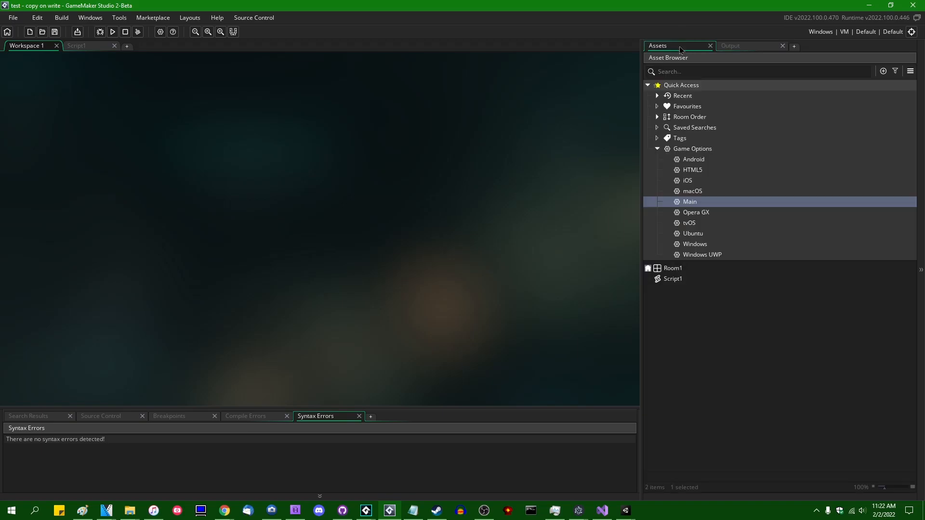
Step: Turn off 'Enable Copy On Write Behaviour for Arrays' in Main game options, then return to Script1
double_click(689, 202)
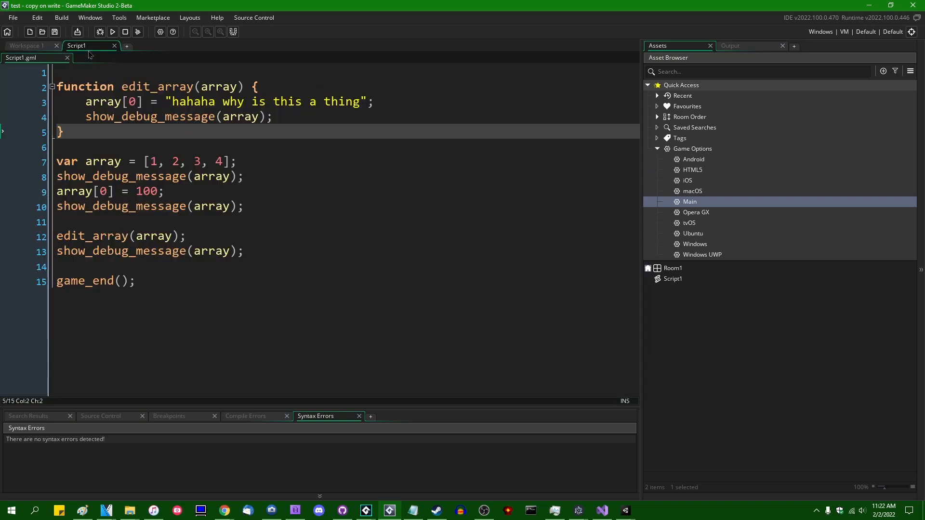
mouse_move(270, 165)
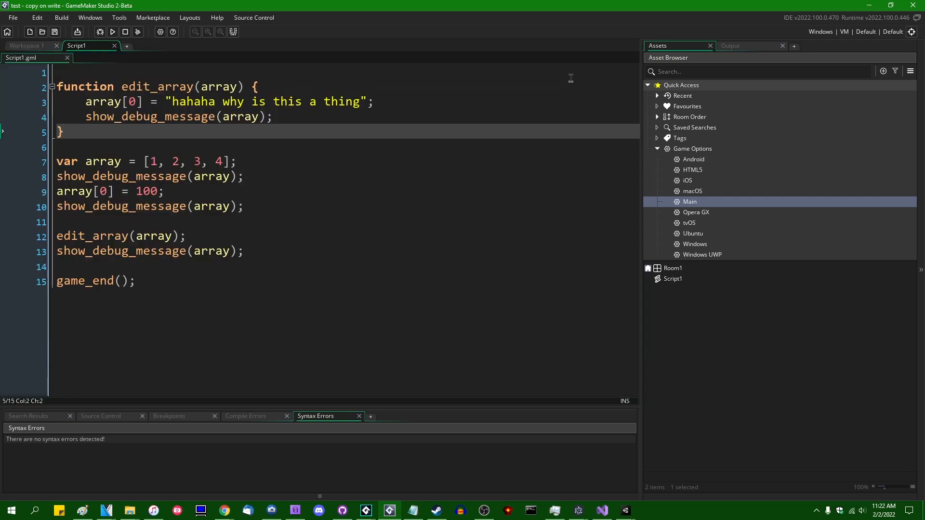
mouse_move(704, 202)
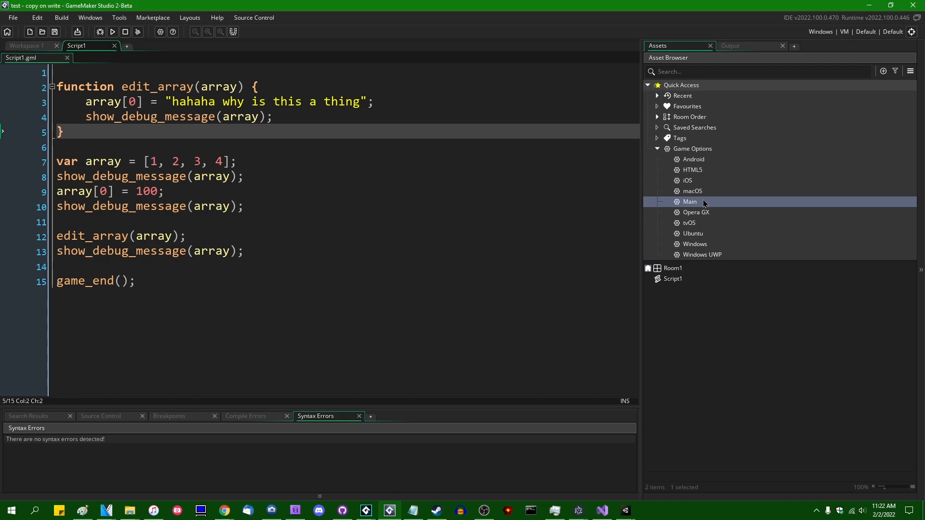
double_click(689, 202)
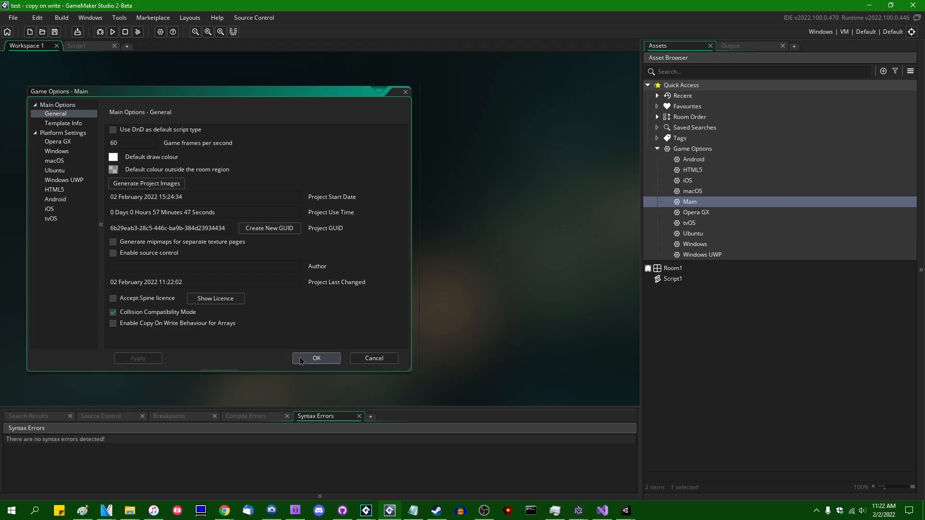
click(315, 358)
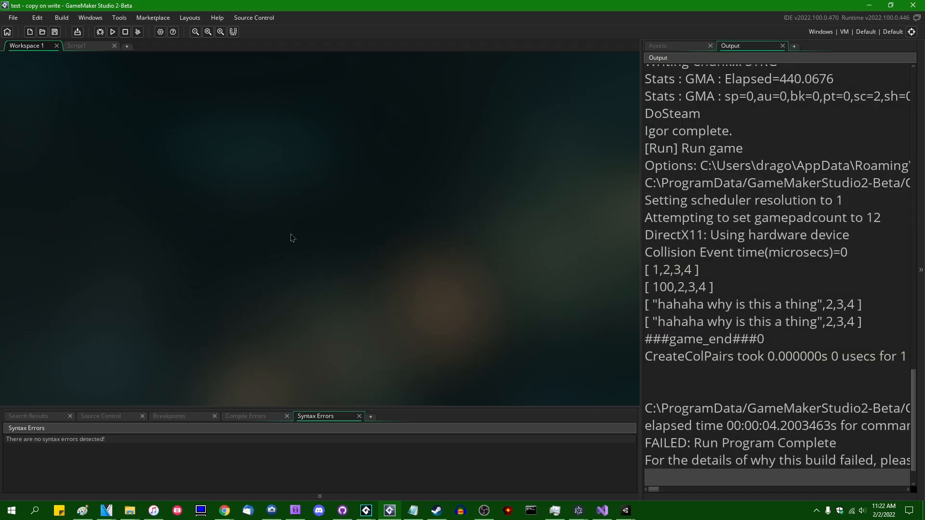
click(77, 45)
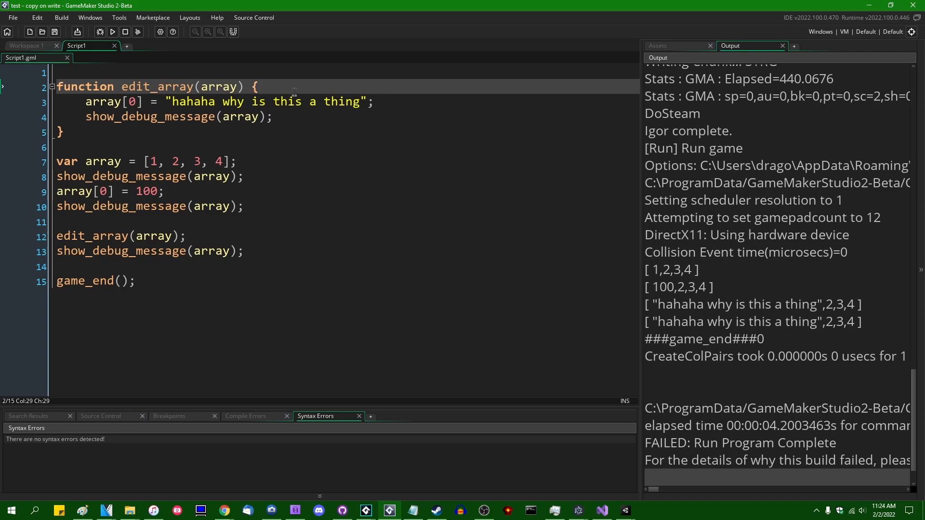
Step: In edit_array, declare ghost_array = array_create(array_length(array))
click(657, 45)
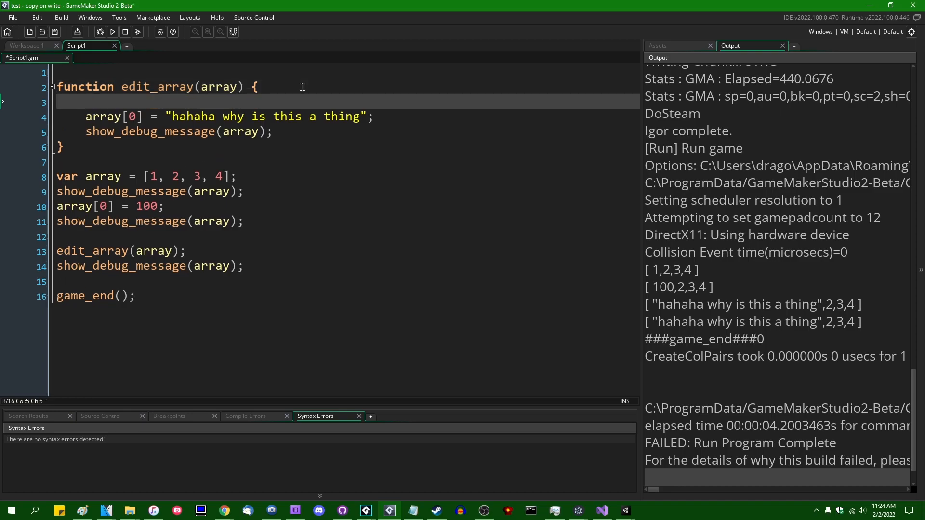
text(var c)
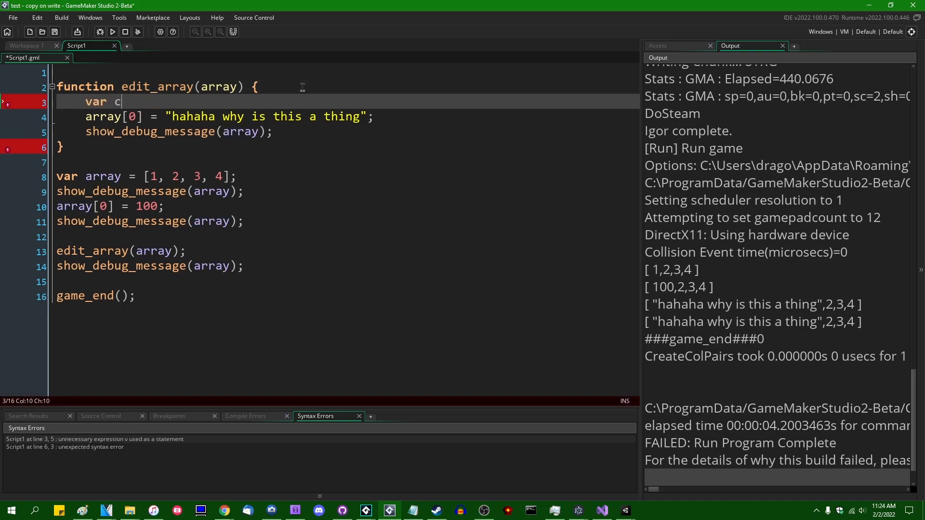
text(host_ar)
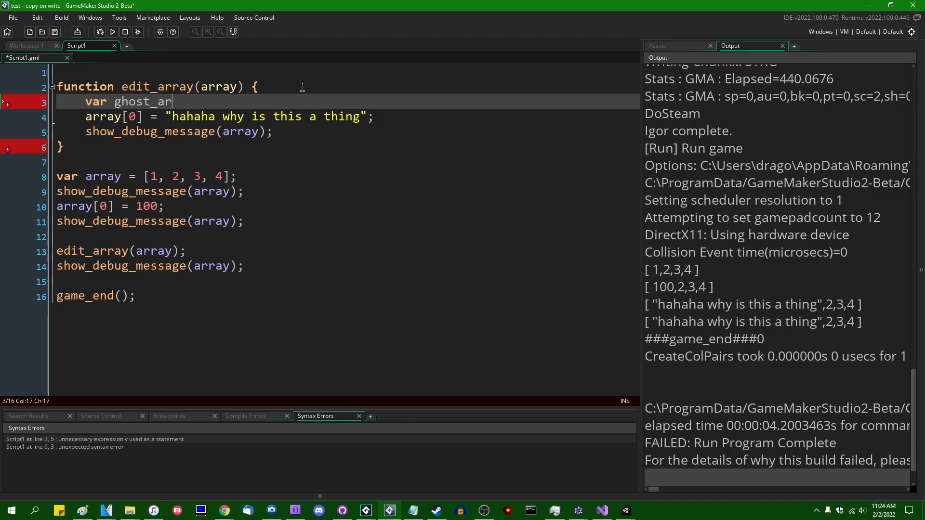
text(ray = array_cr)
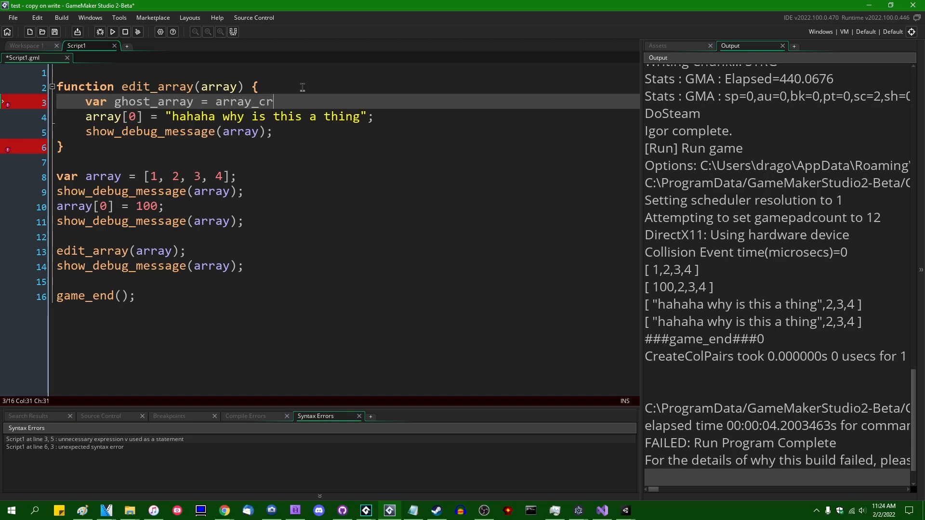
text(eate(array)
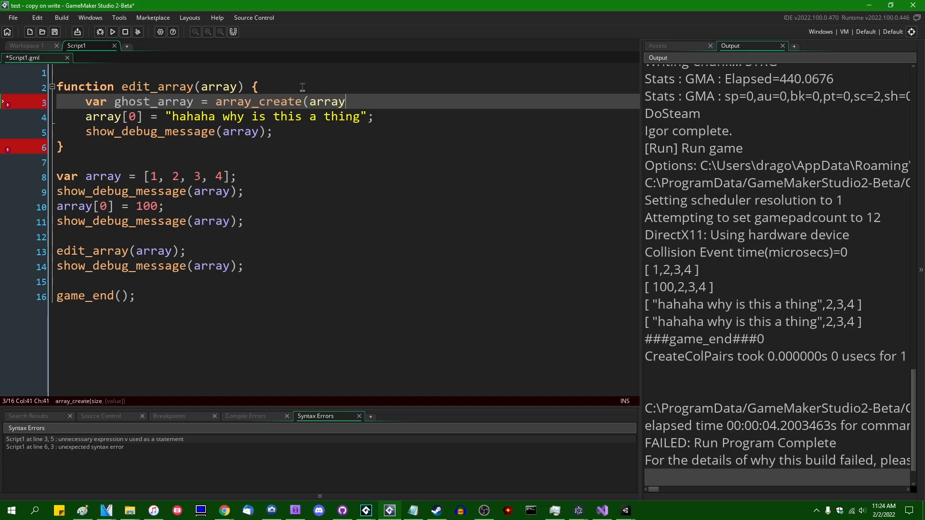
text(_)
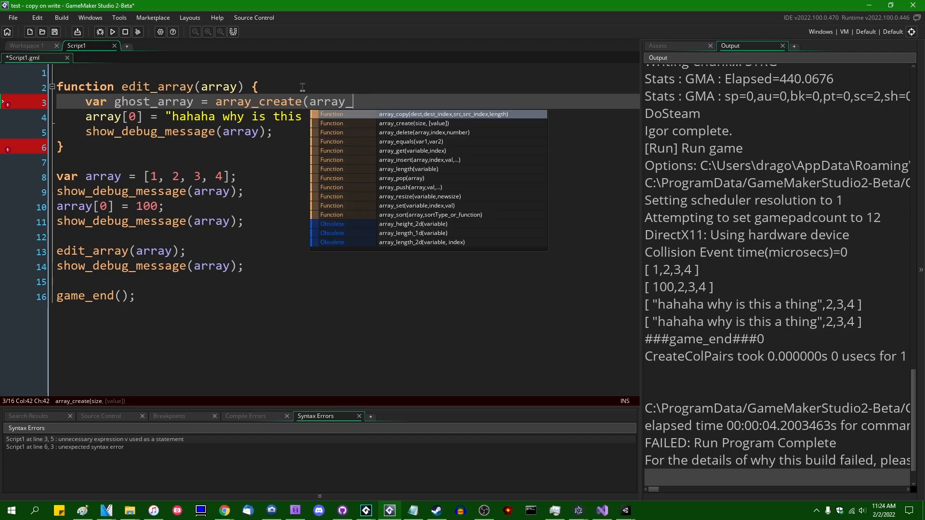
text(leng)
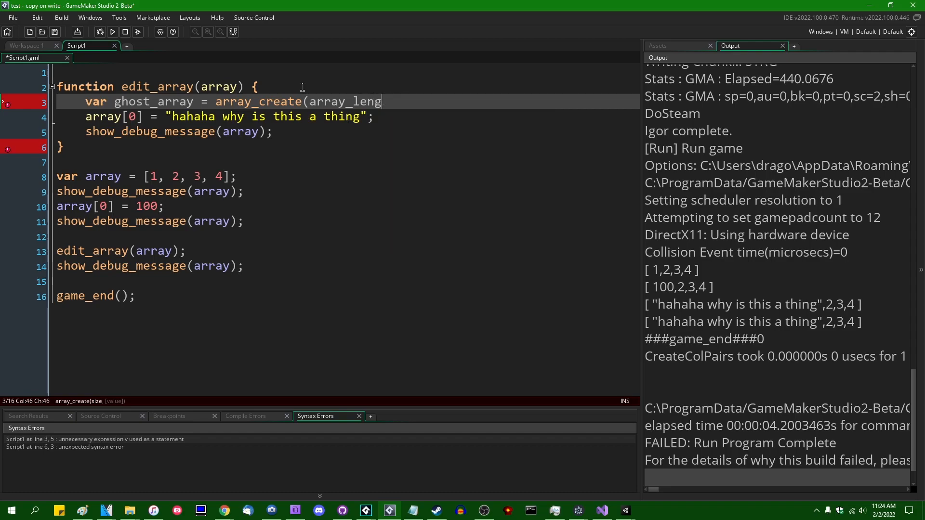
text(th(array));)
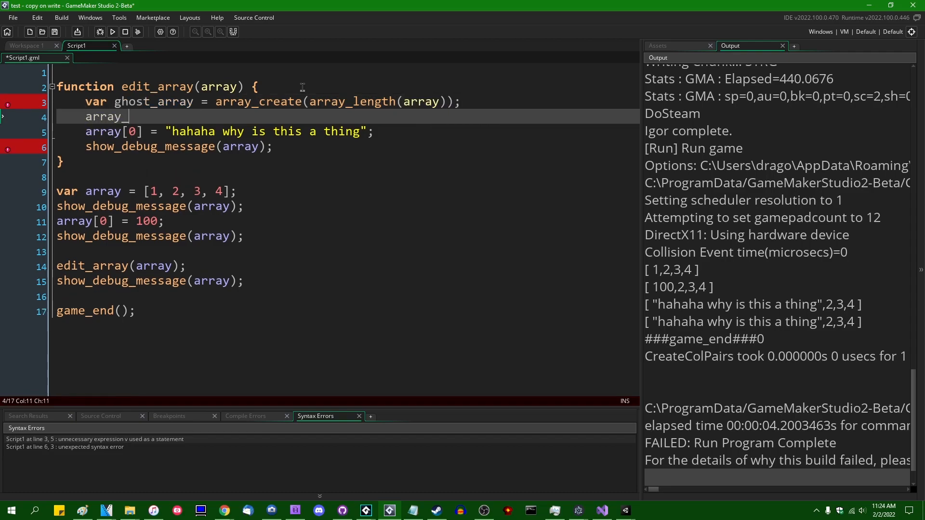
Step: Copy the array into it with array_copy(ghost_array, 0, array, 0, array_length(array))
text(copy()
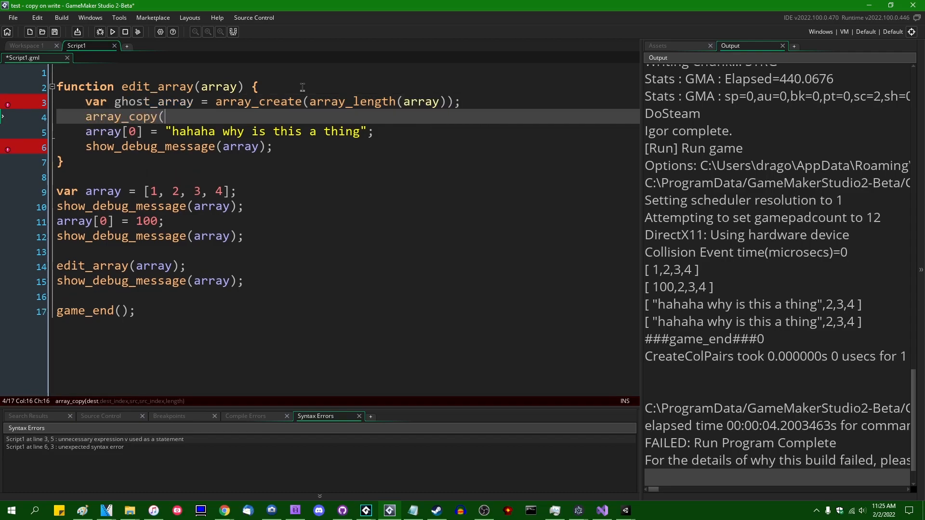
text(ghost_array)
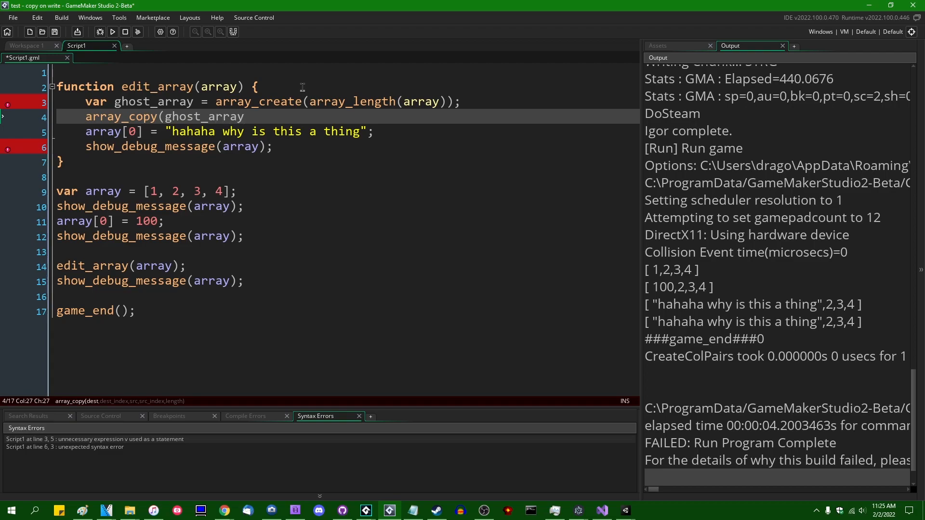
text(, 0,)
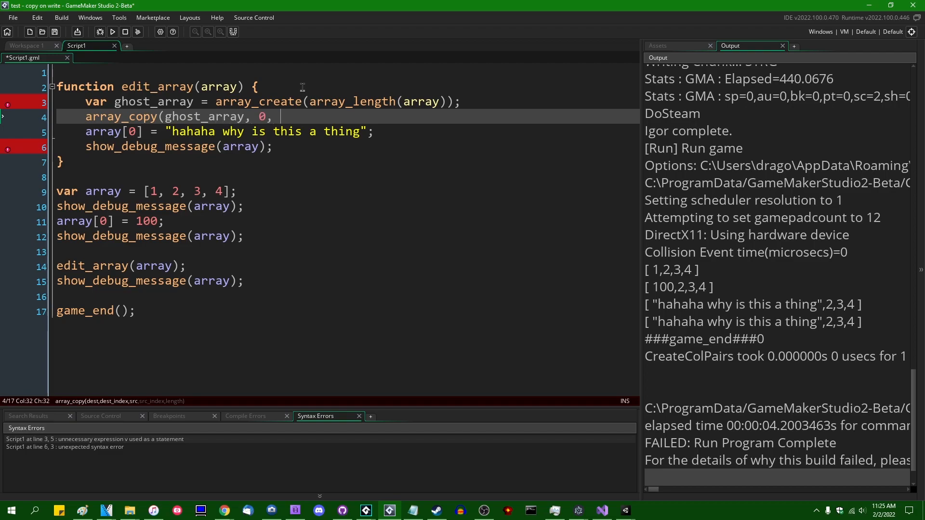
text(array,)
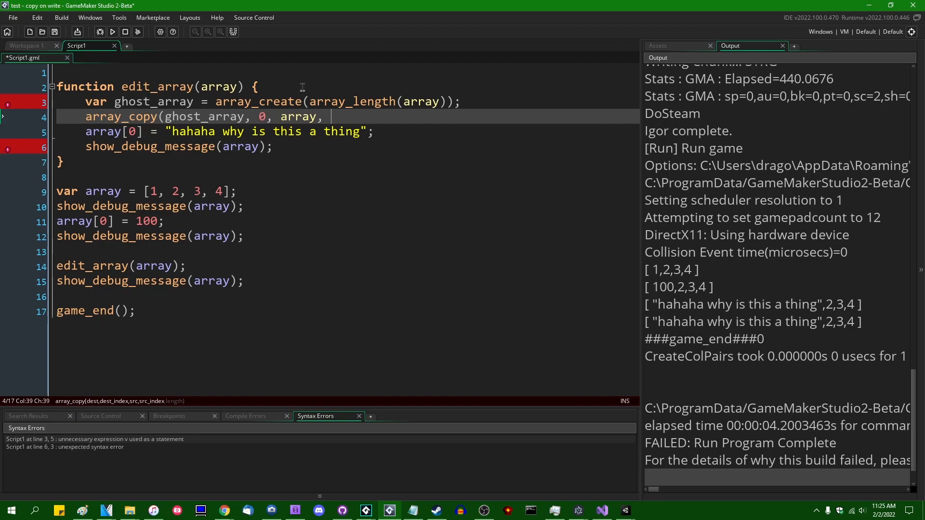
text(0,)
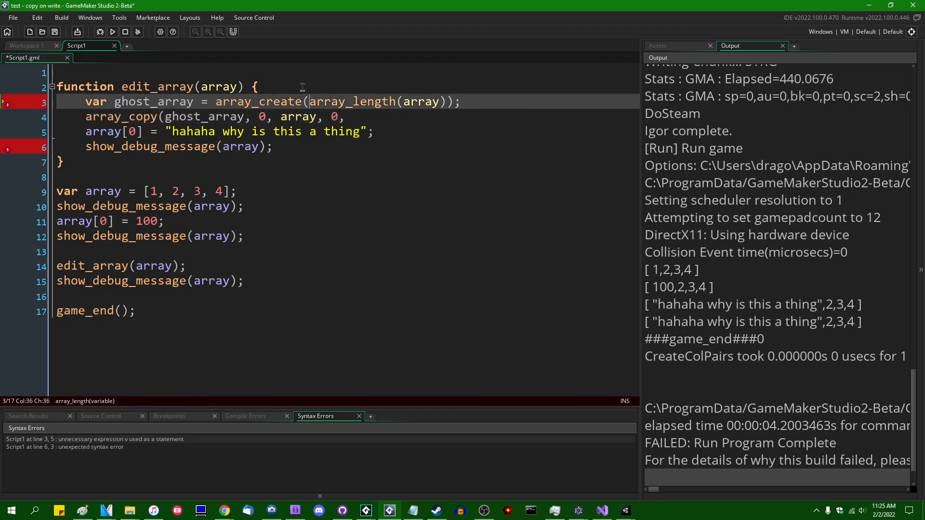
text(array_length(array));)
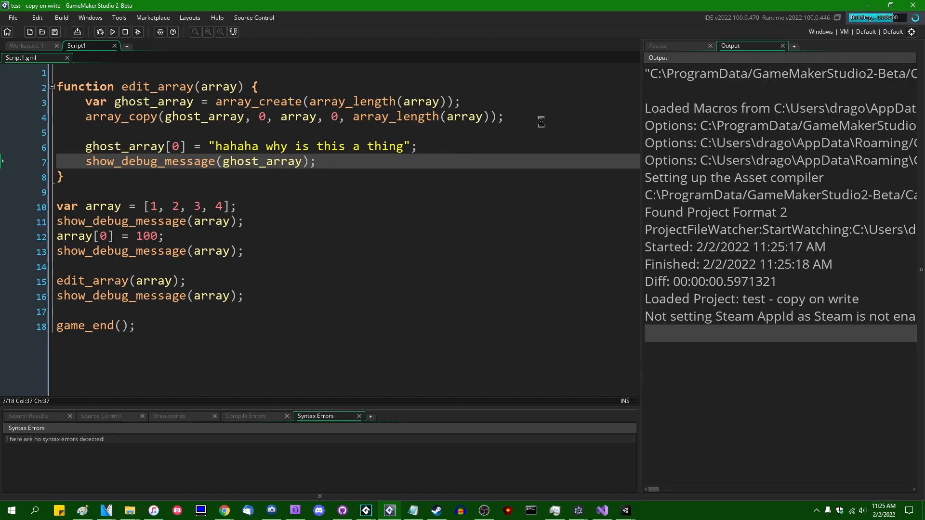
Step: Run the game and confirm the output shows the original array still [ 100,2,3,4 ]
click(112, 32)
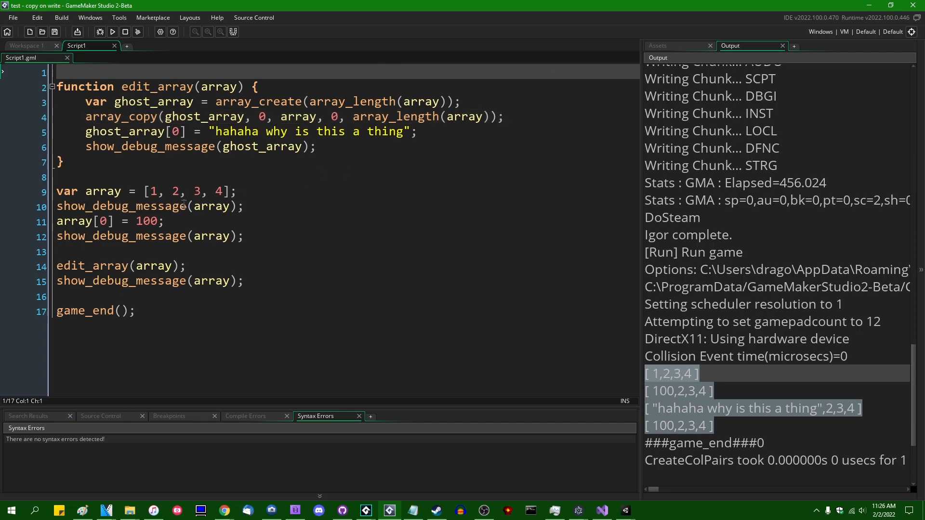
mouse_move(274, 250)
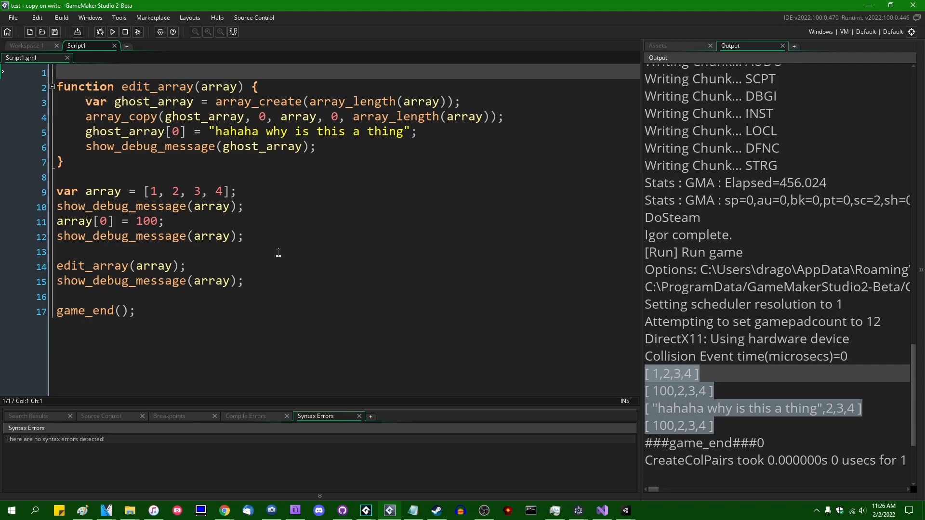
mouse_move(188, 191)
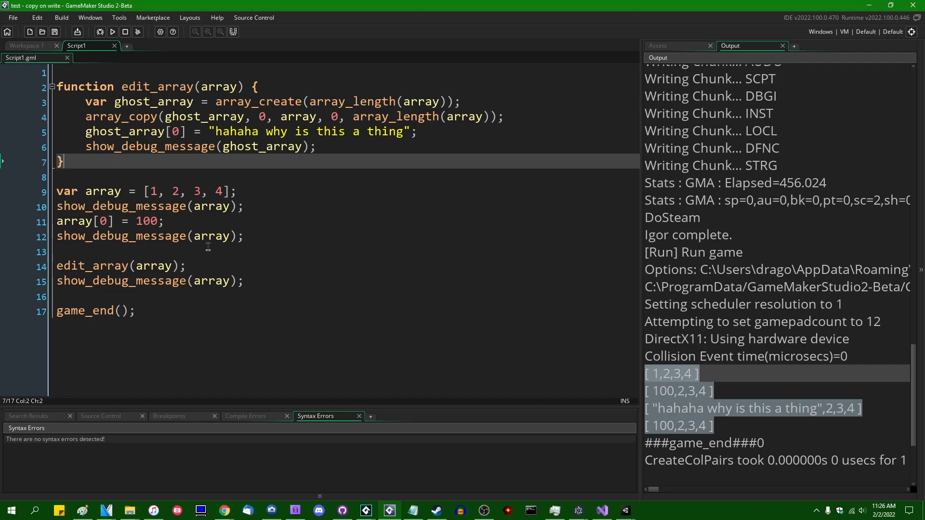
click(137, 311)
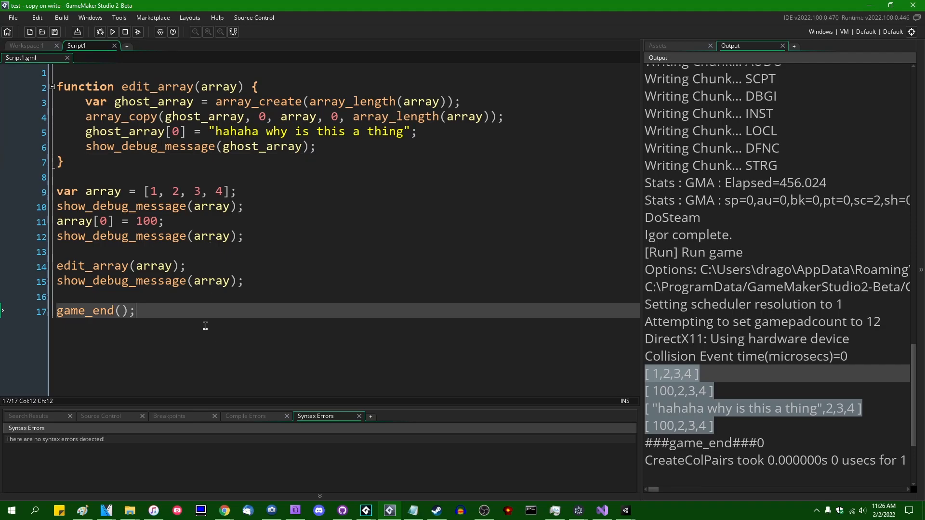